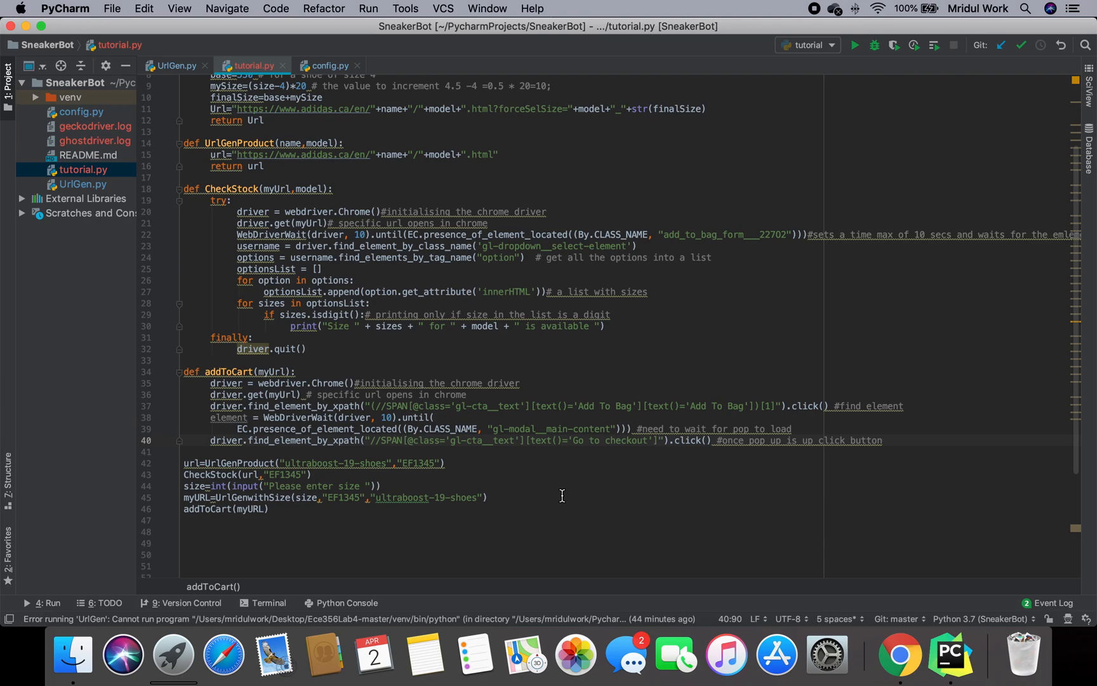
Step: Leave the 'relative xpath helper' Google results and switch to the adidas Ultraboost 20 tab
{"action": "left_click", "coordinate": [898, 654]}
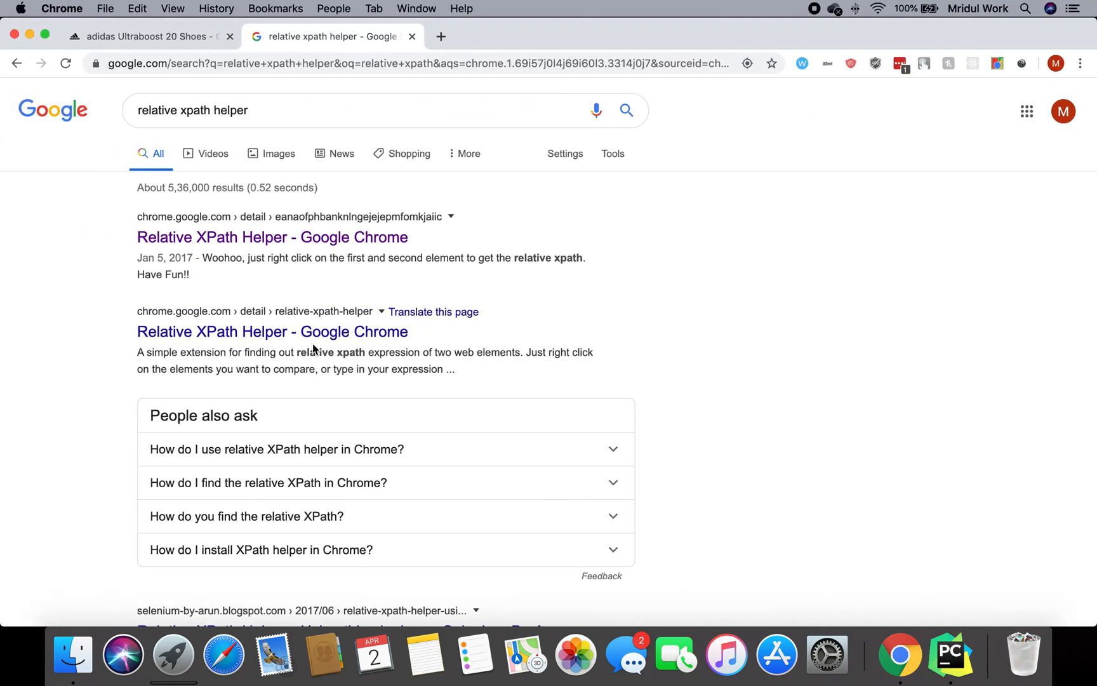
{"action": "mouse_move", "coordinate": [309, 44]}
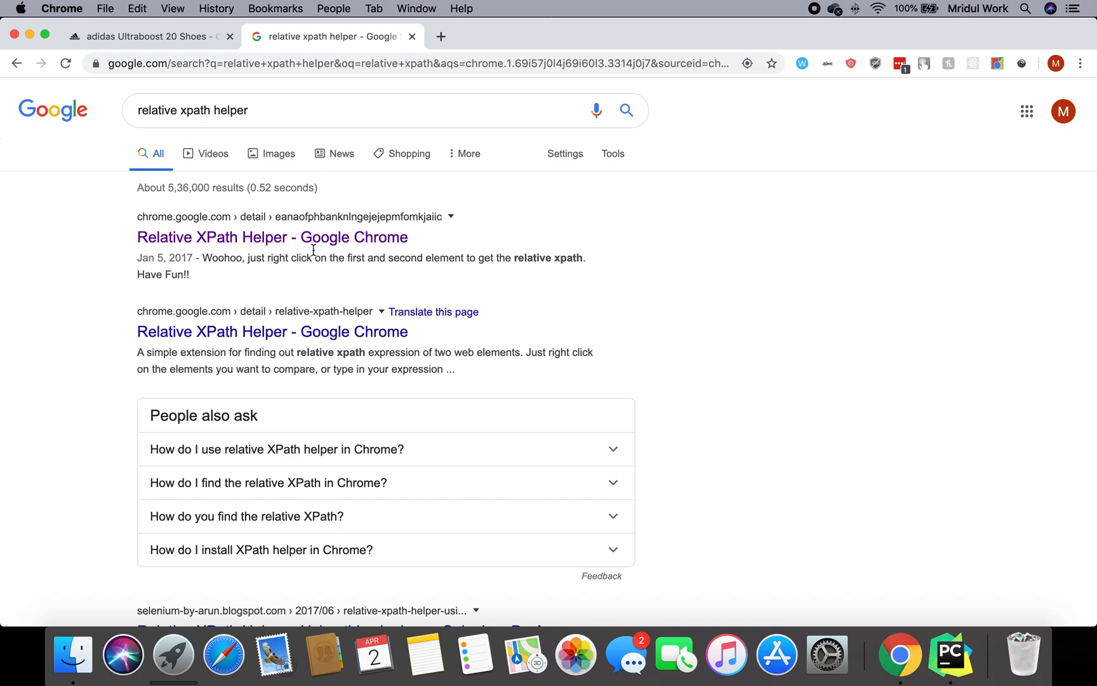
{"action": "mouse_move", "coordinate": [362, 272]}
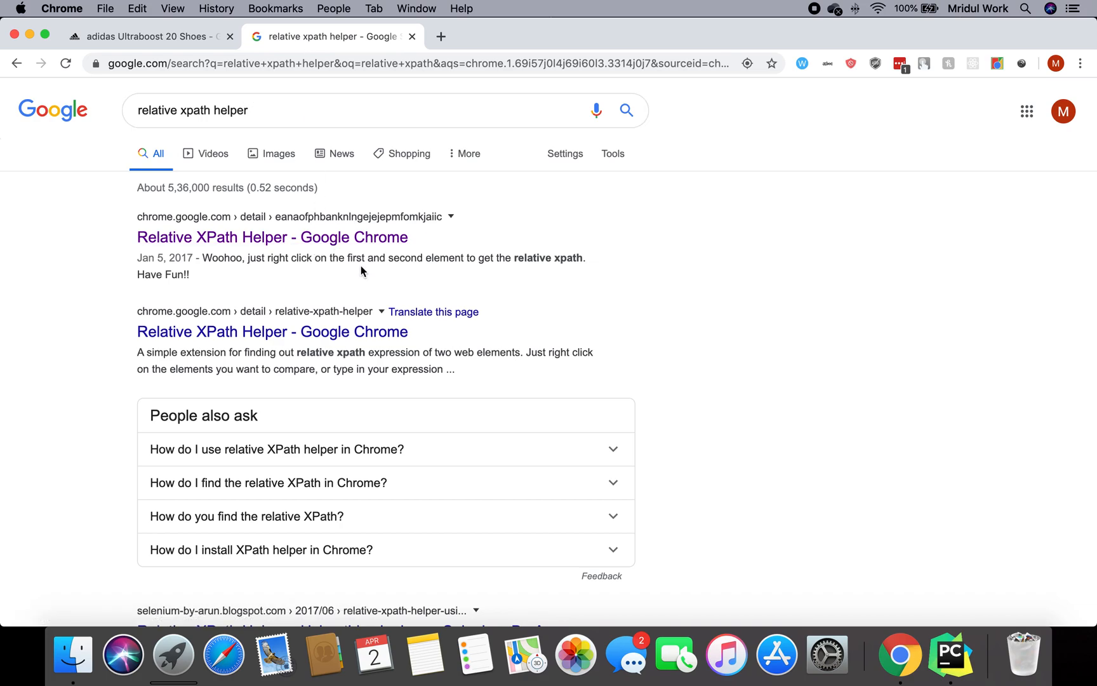
{"action": "left_click", "coordinate": [273, 236]}
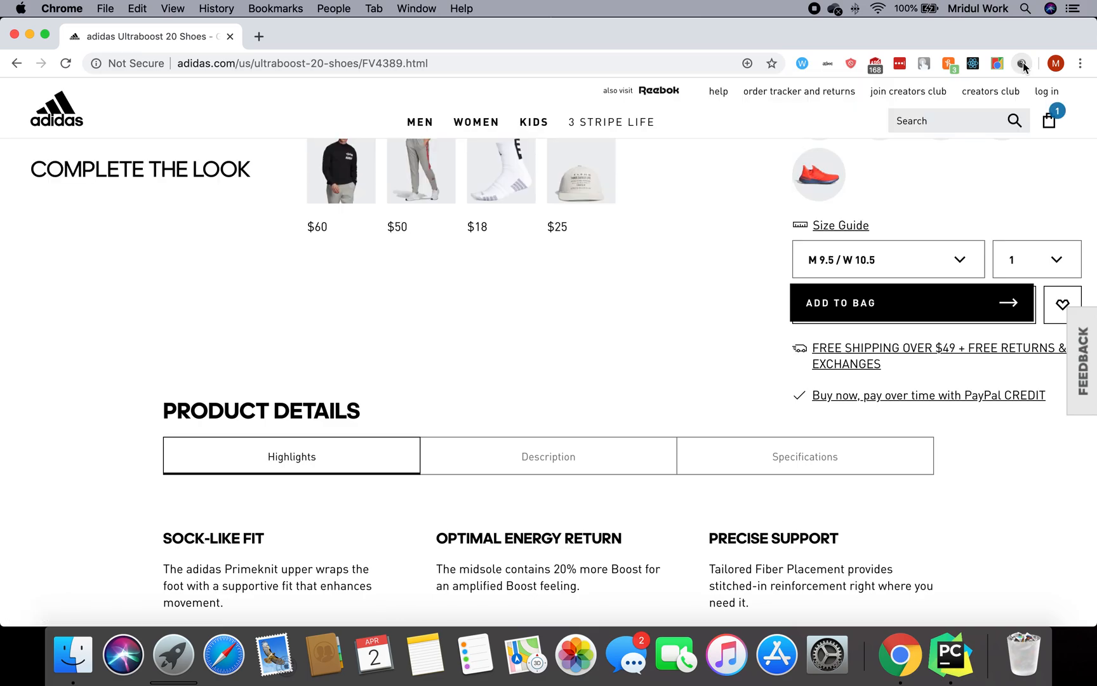
{"action": "left_click", "coordinate": [1022, 63]}
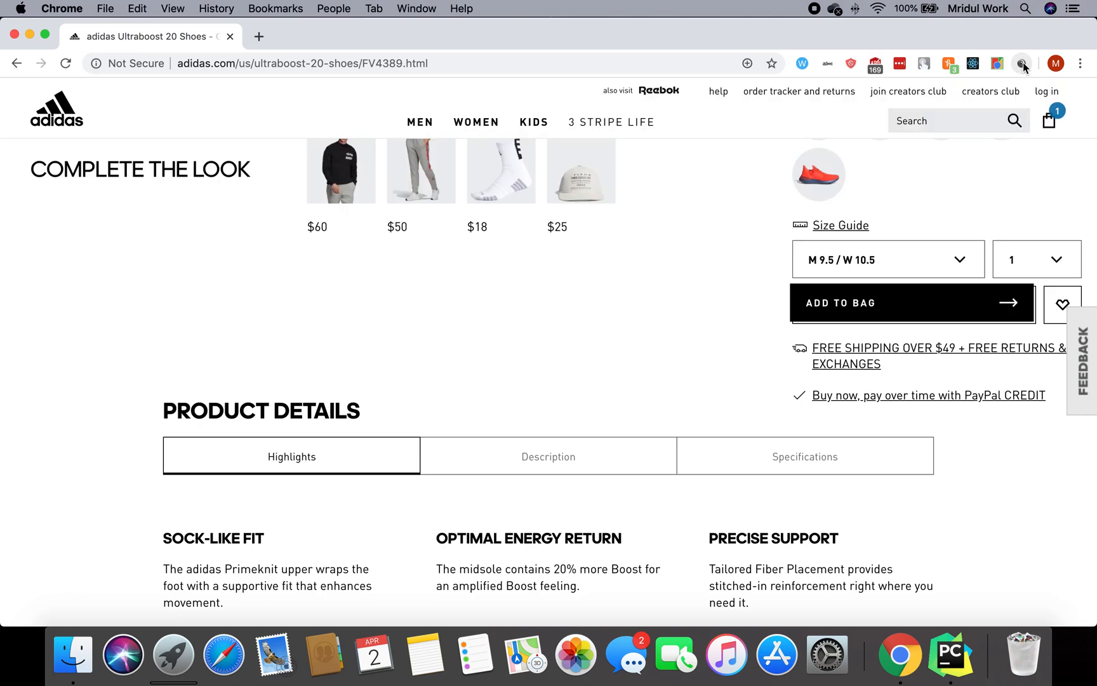
{"action": "mouse_move", "coordinate": [753, 249]}
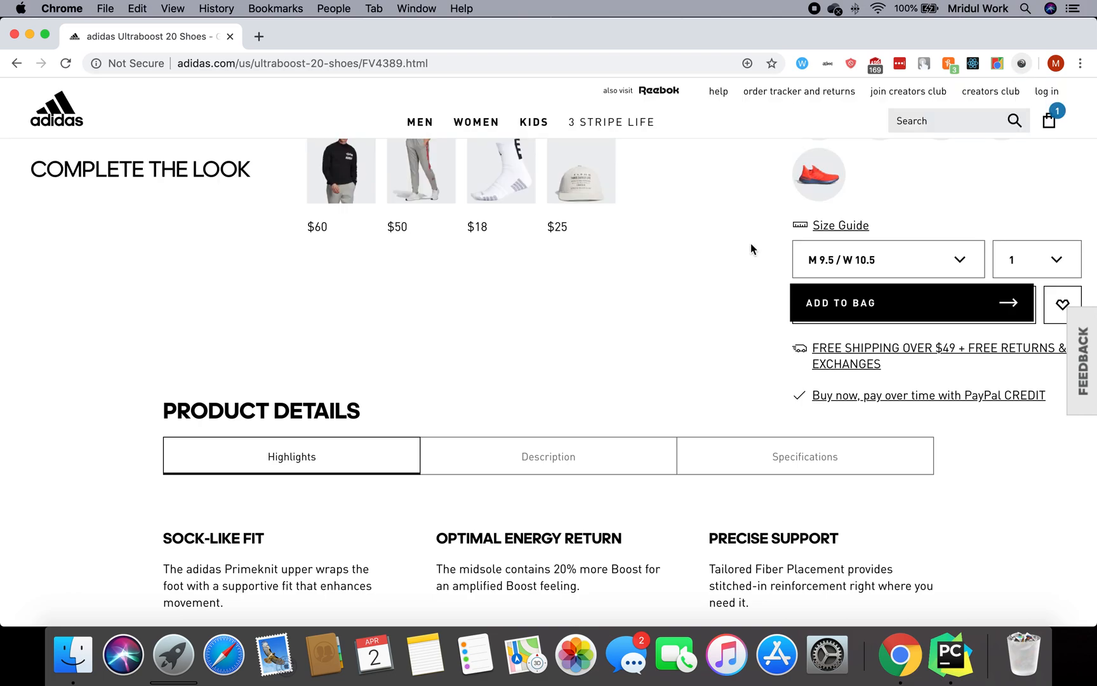
{"action": "mouse_move", "coordinate": [908, 197]}
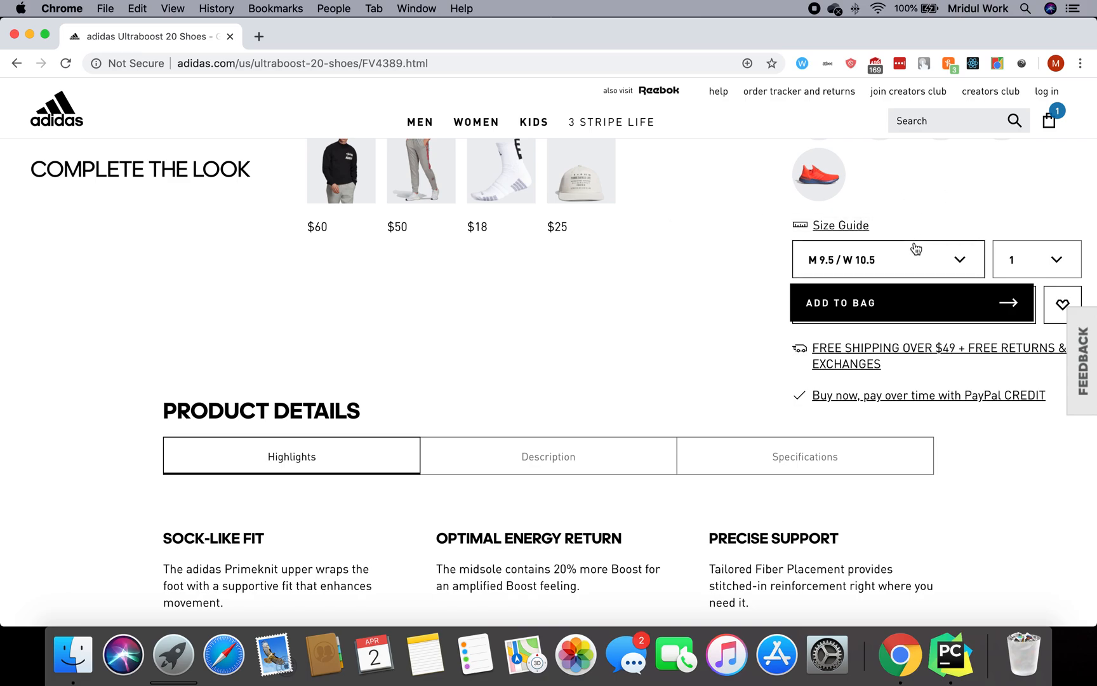
{"action": "mouse_move", "coordinate": [945, 229]}
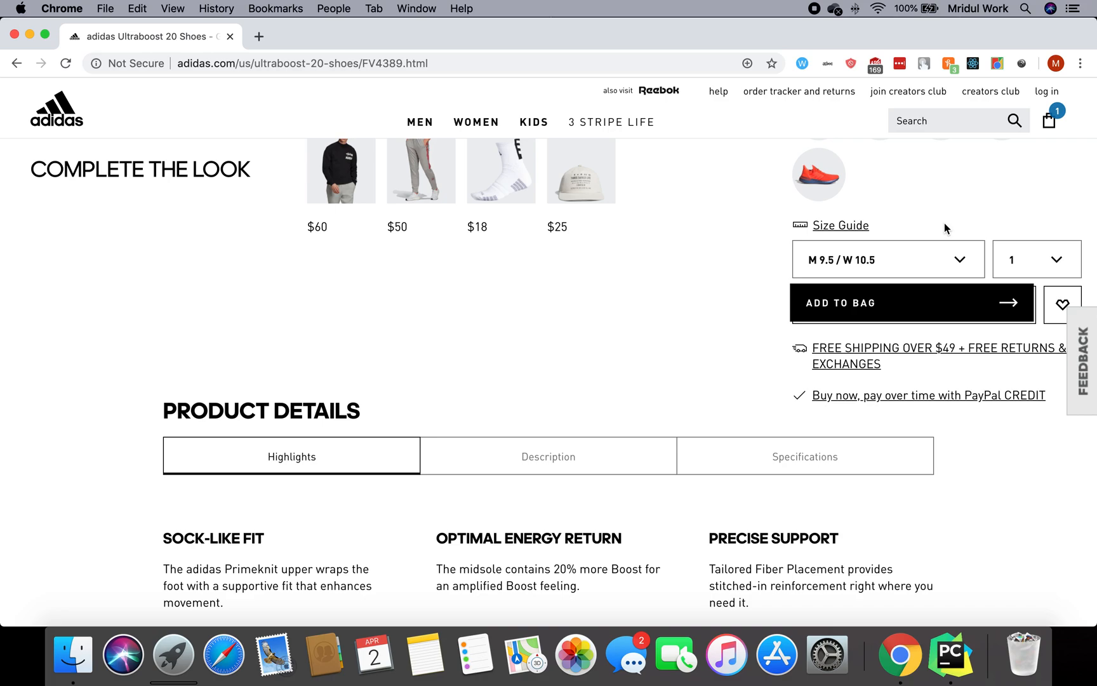
{"action": "mouse_move", "coordinate": [885, 308]}
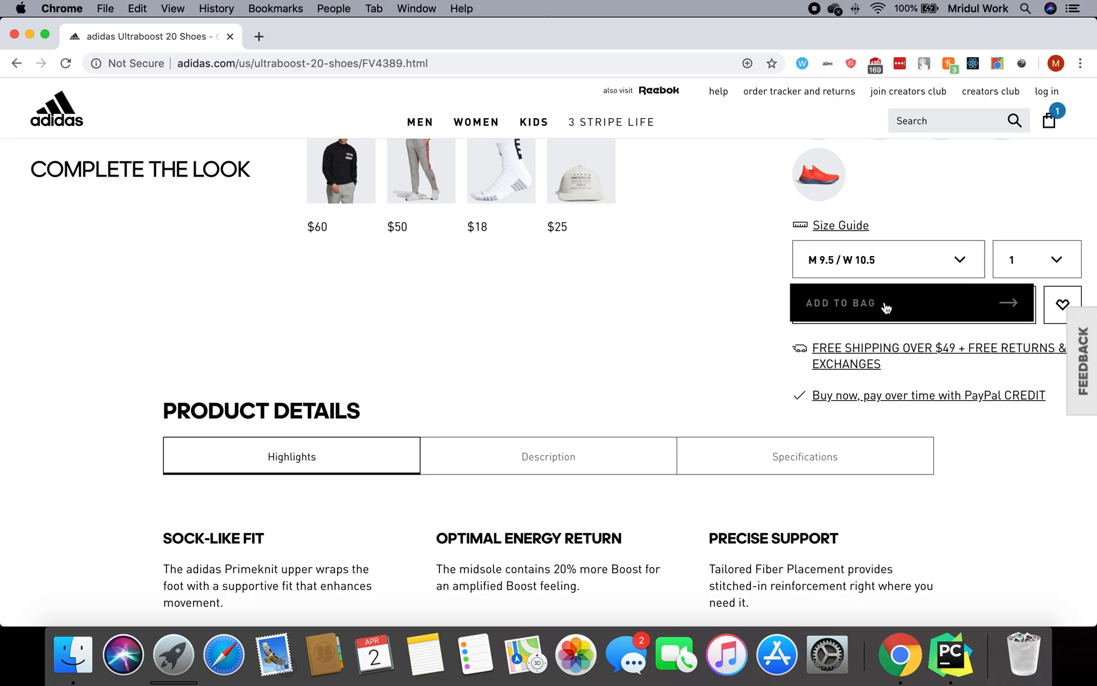
Step: Add the Ultraboost 20 (M 9.5 / W 10.5) to the bag, making 2 items at $360, and close the popup
{"action": "left_click", "coordinate": [885, 302]}
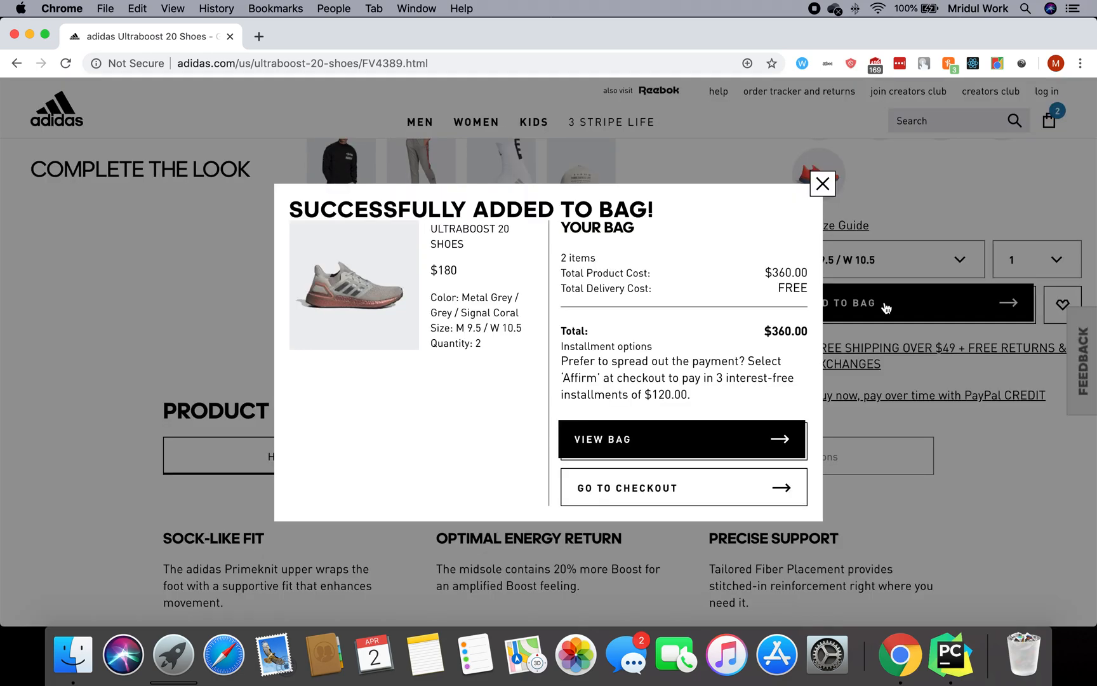
{"action": "mouse_move", "coordinate": [682, 174]}
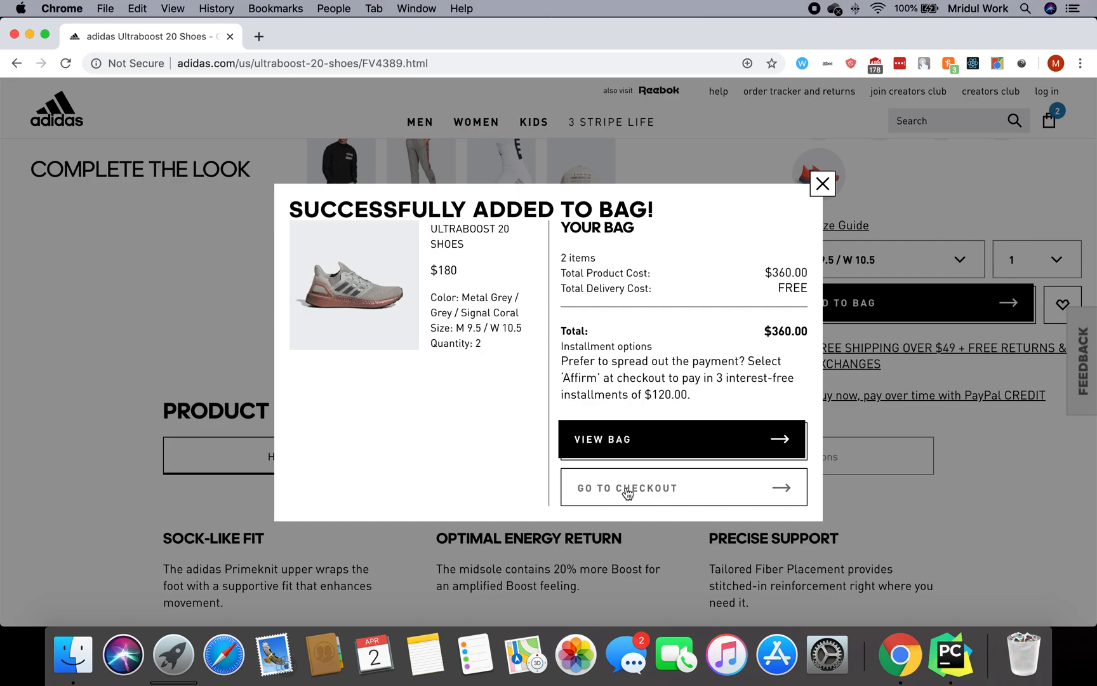
{"action": "mouse_move", "coordinate": [728, 402]}
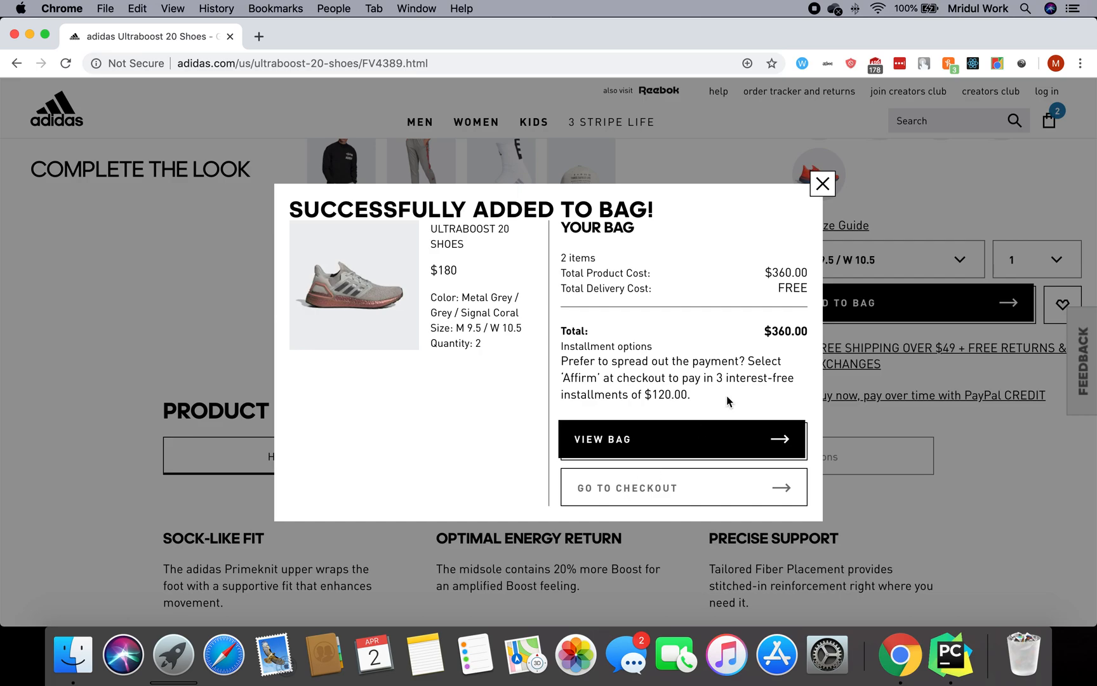
{"action": "left_click", "coordinate": [823, 184]}
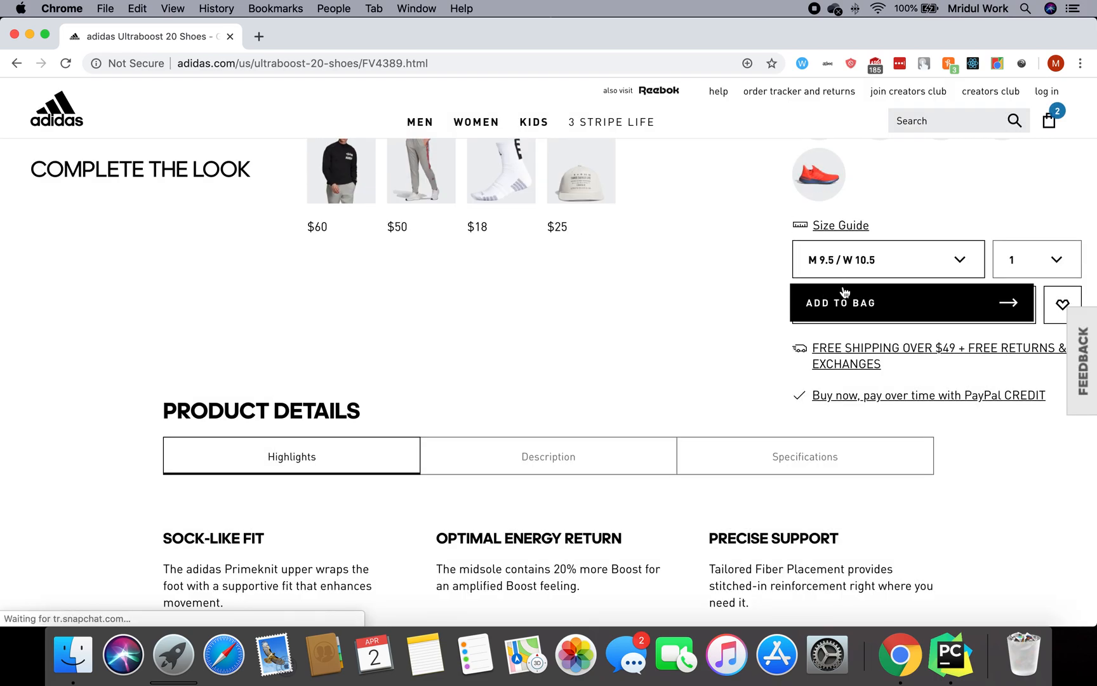
{"action": "mouse_move", "coordinate": [697, 378]}
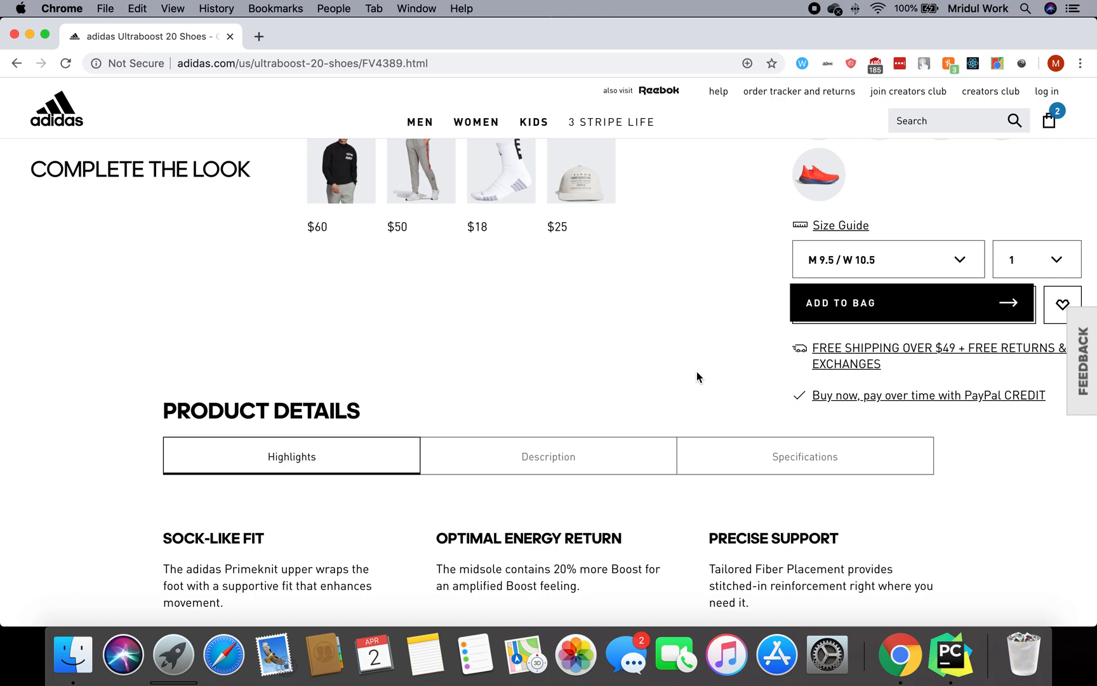
Step: Scroll through tutorial.py and place the cursor on the line 36 comment inside addToCart
{"action": "left_click", "coordinate": [949, 656]}
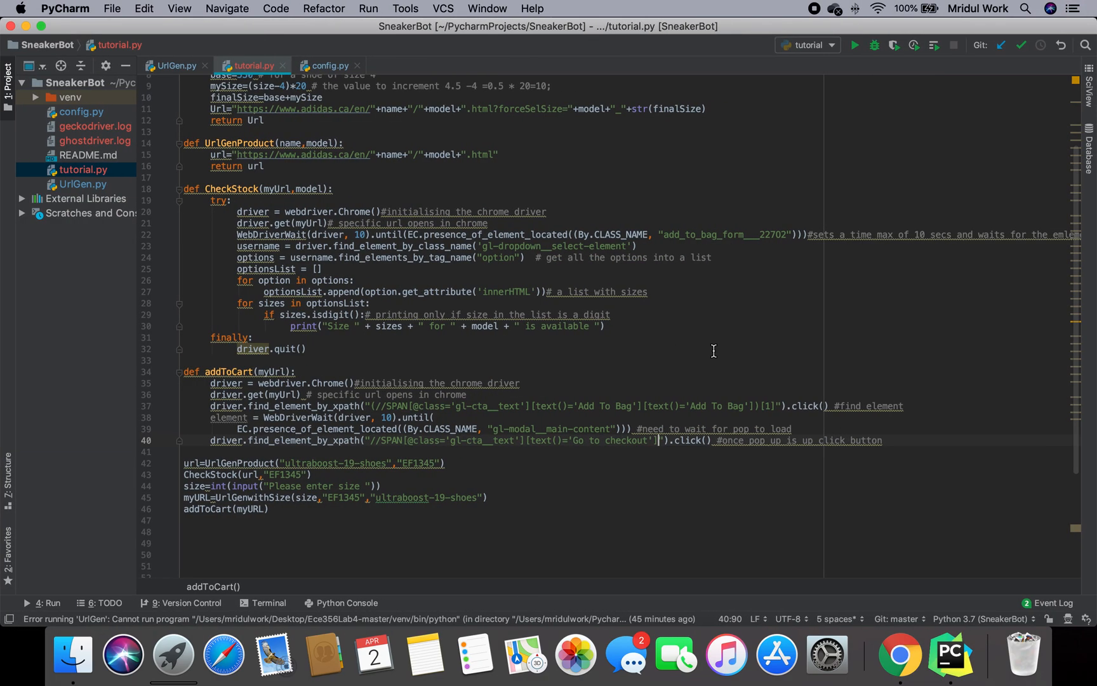
{"action": "mouse_move", "coordinate": [249, 501]}
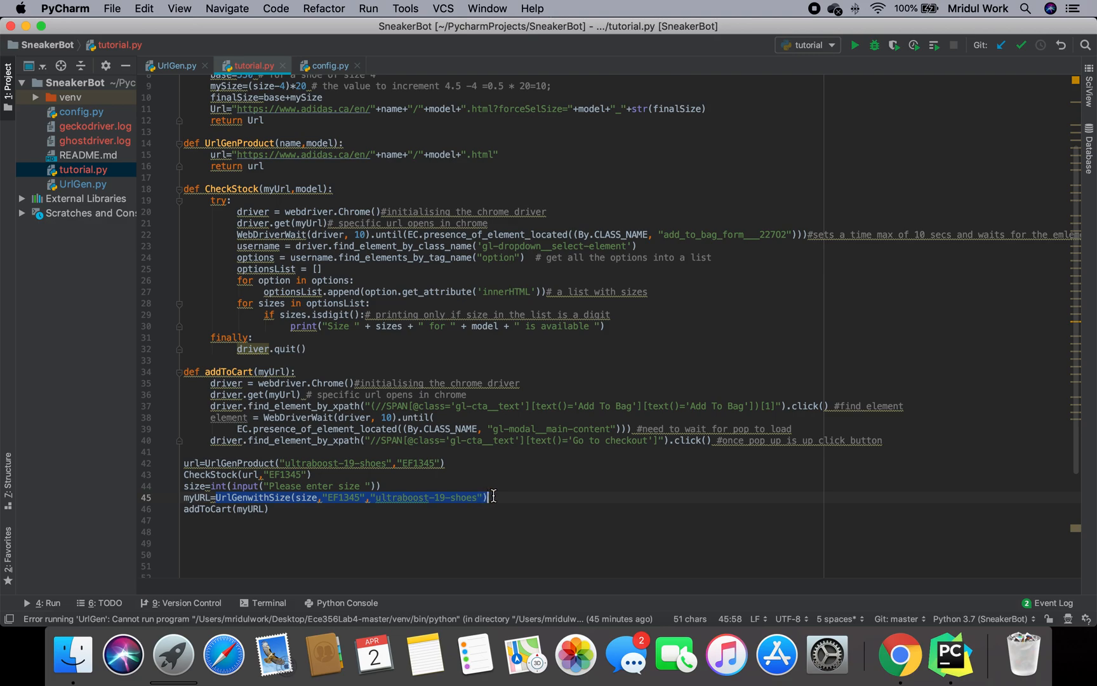
{"action": "scroll", "scroll_direction": "up", "scroll_amount": 3}
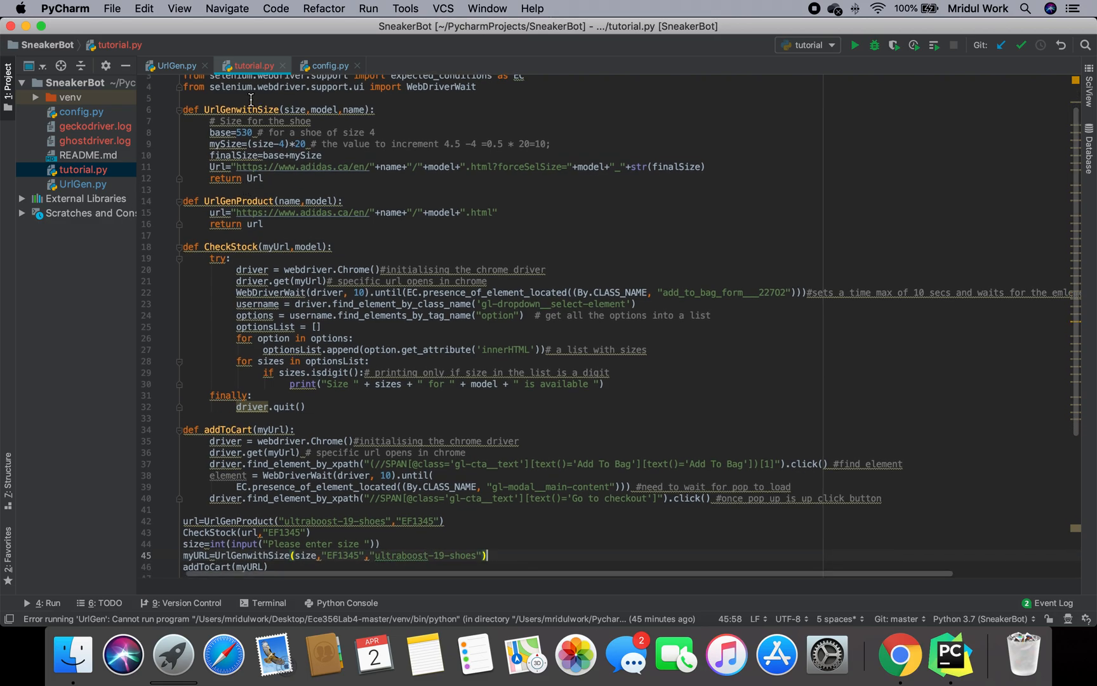
{"action": "mouse_move", "coordinate": [250, 178]}
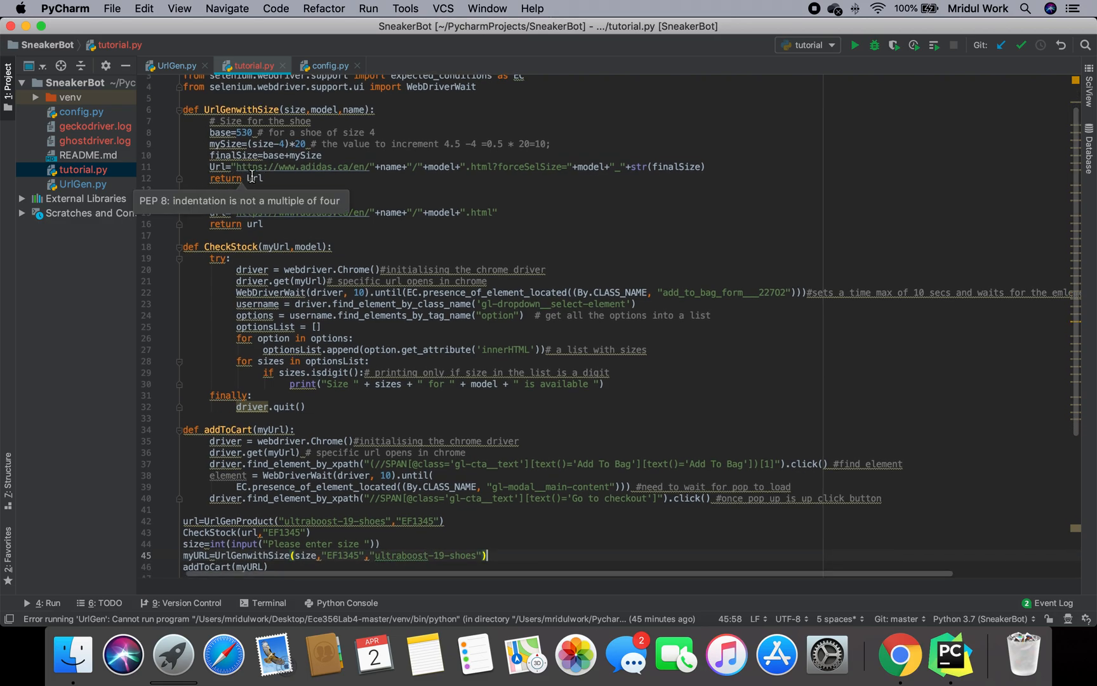
{"action": "mouse_move", "coordinate": [206, 554]}
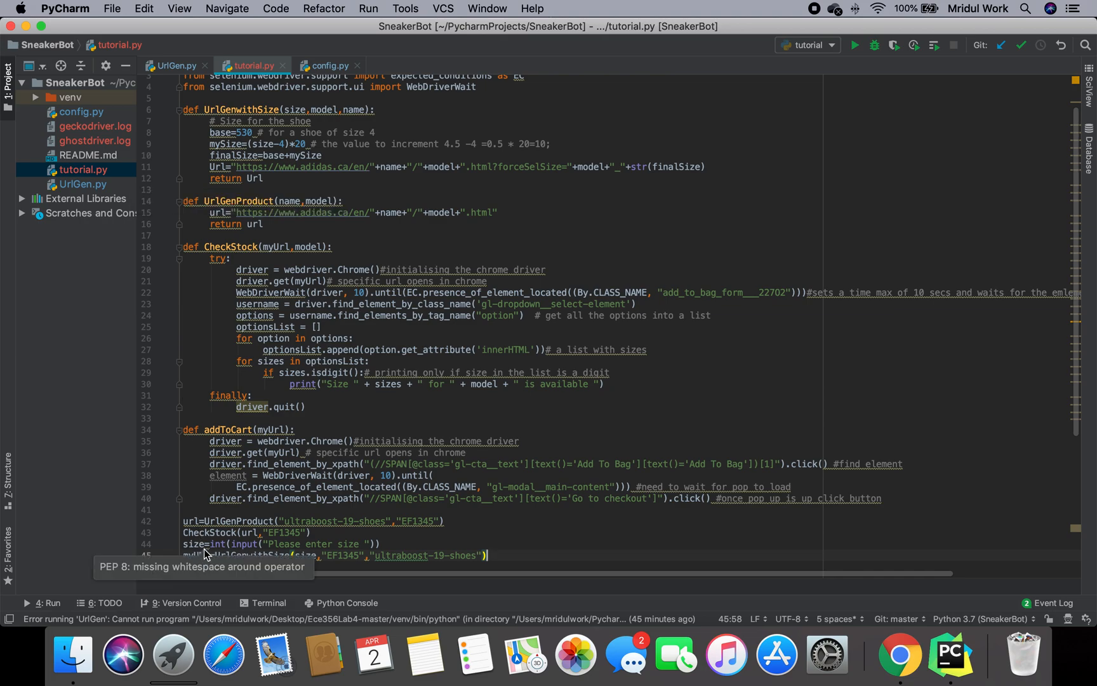
{"action": "scroll", "scroll_direction": "down", "scroll_amount": 3}
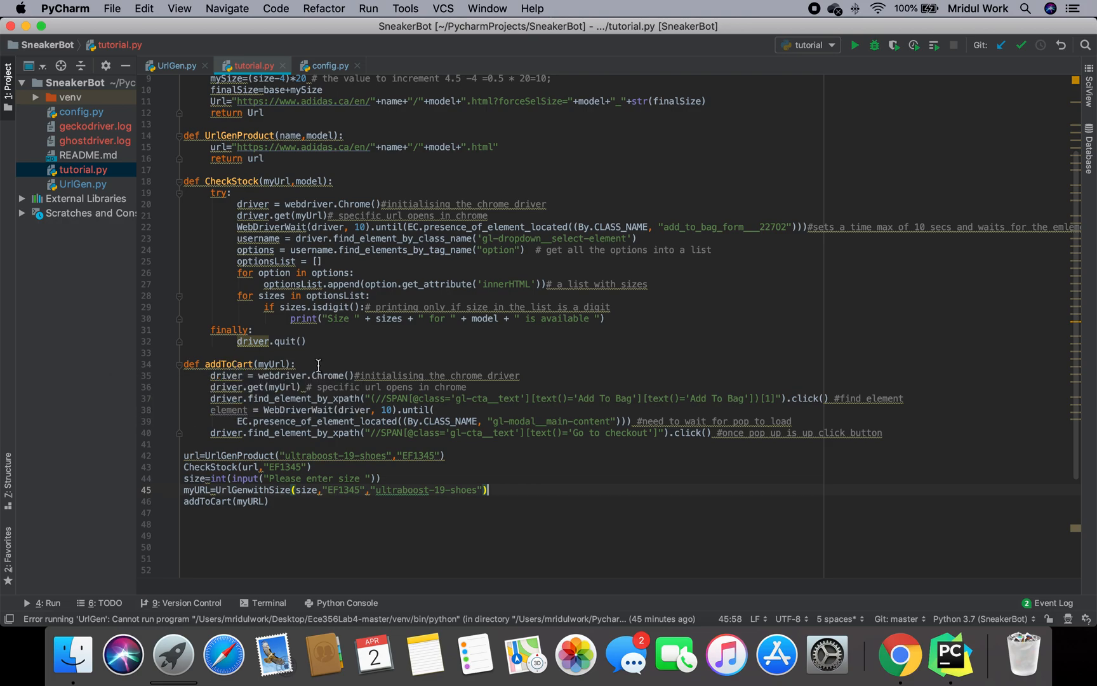
{"action": "mouse_move", "coordinate": [217, 488]}
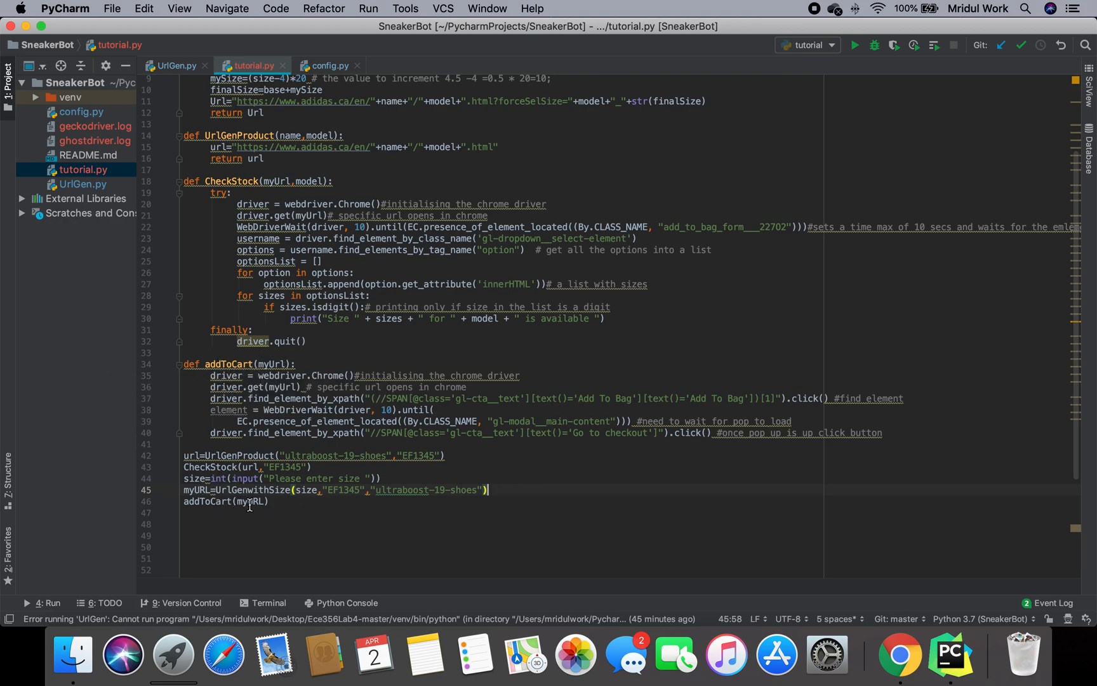
{"action": "mouse_move", "coordinate": [278, 363]}
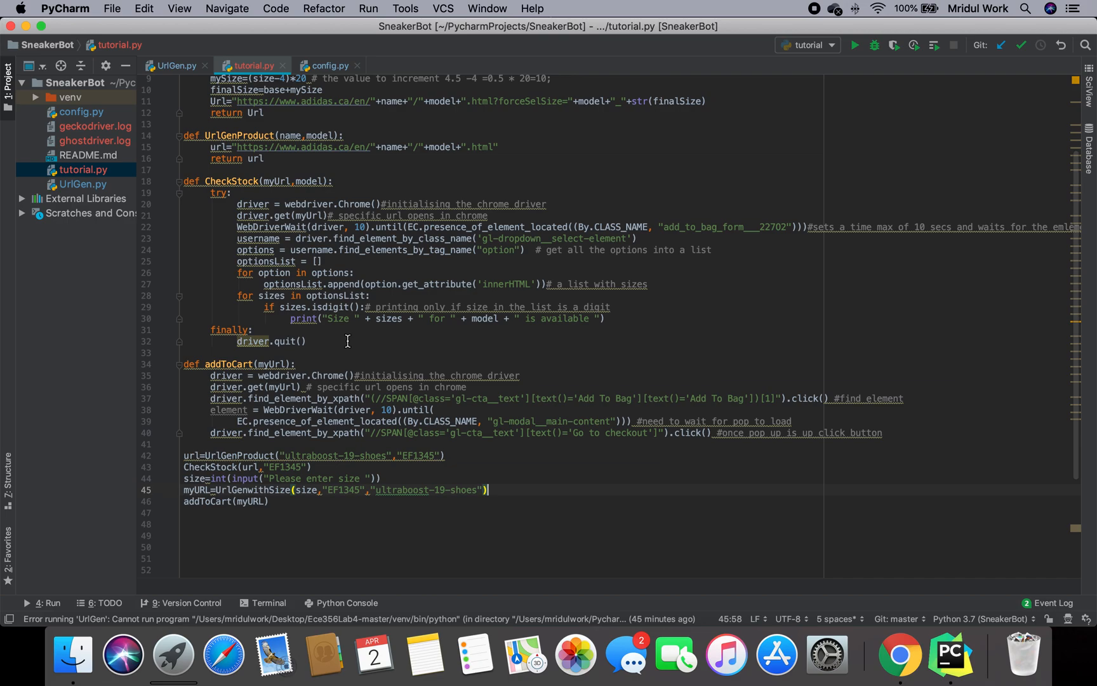
{"action": "mouse_move", "coordinate": [356, 376]}
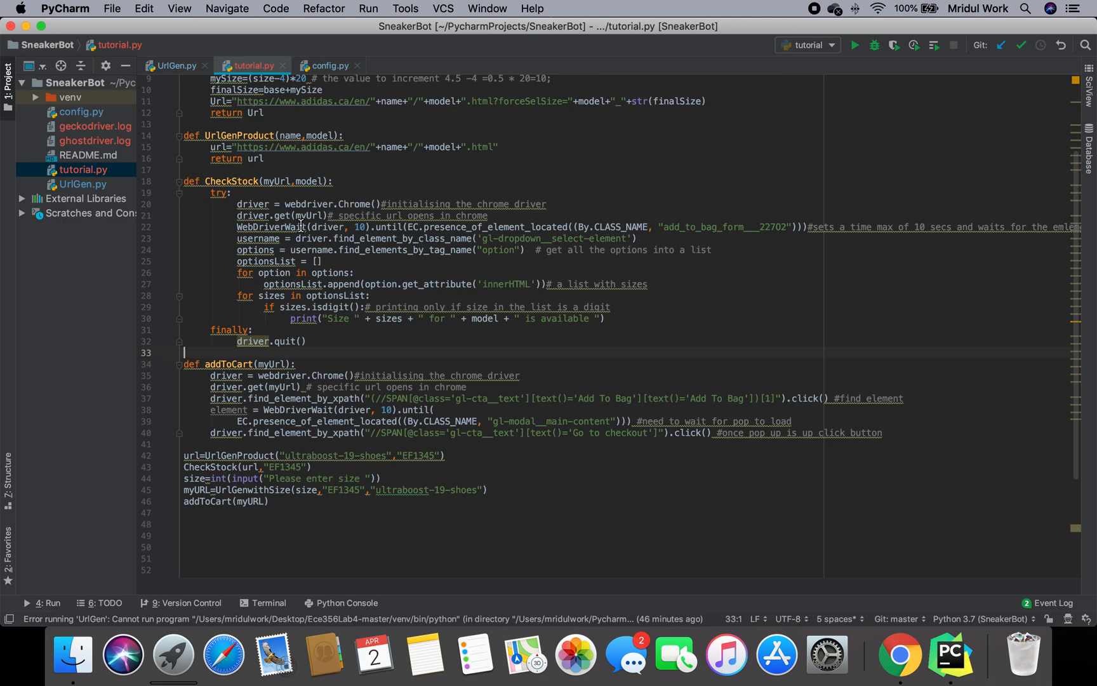
{"action": "mouse_move", "coordinate": [301, 386]}
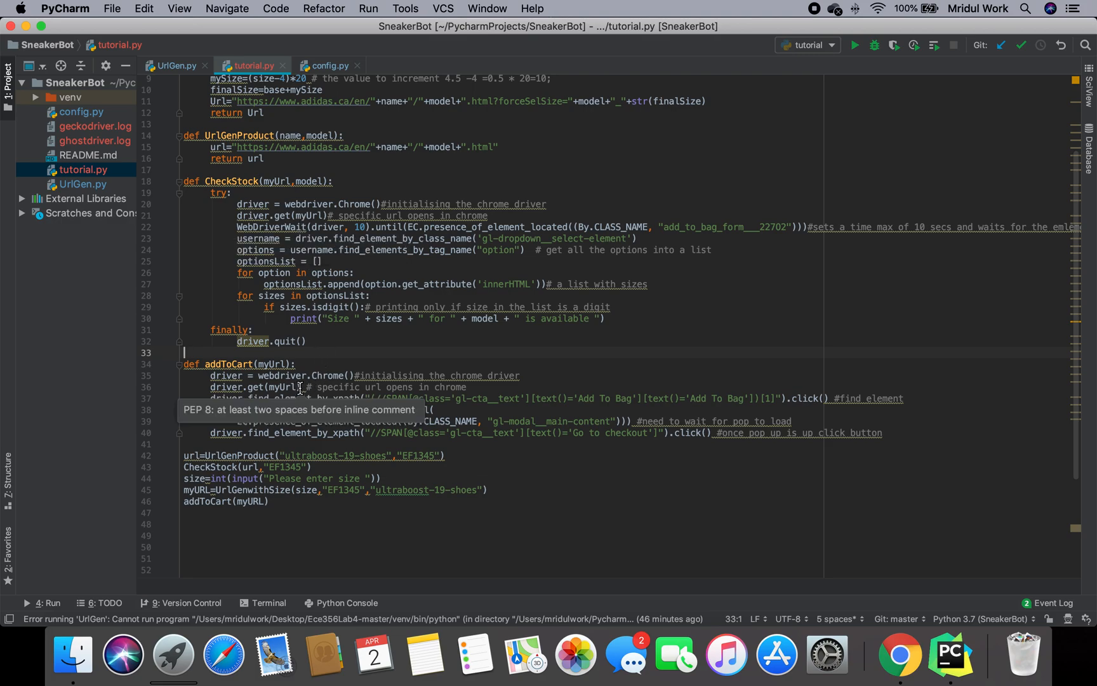
{"action": "left_click", "coordinate": [469, 387]}
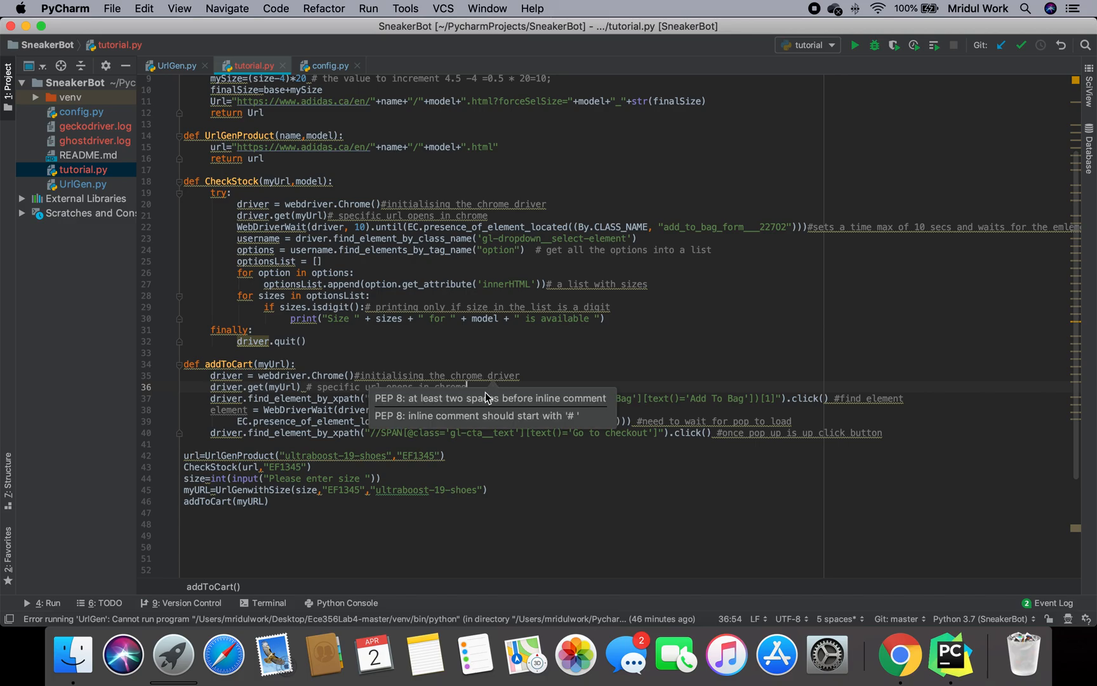
{"action": "left_click", "coordinate": [899, 653]}
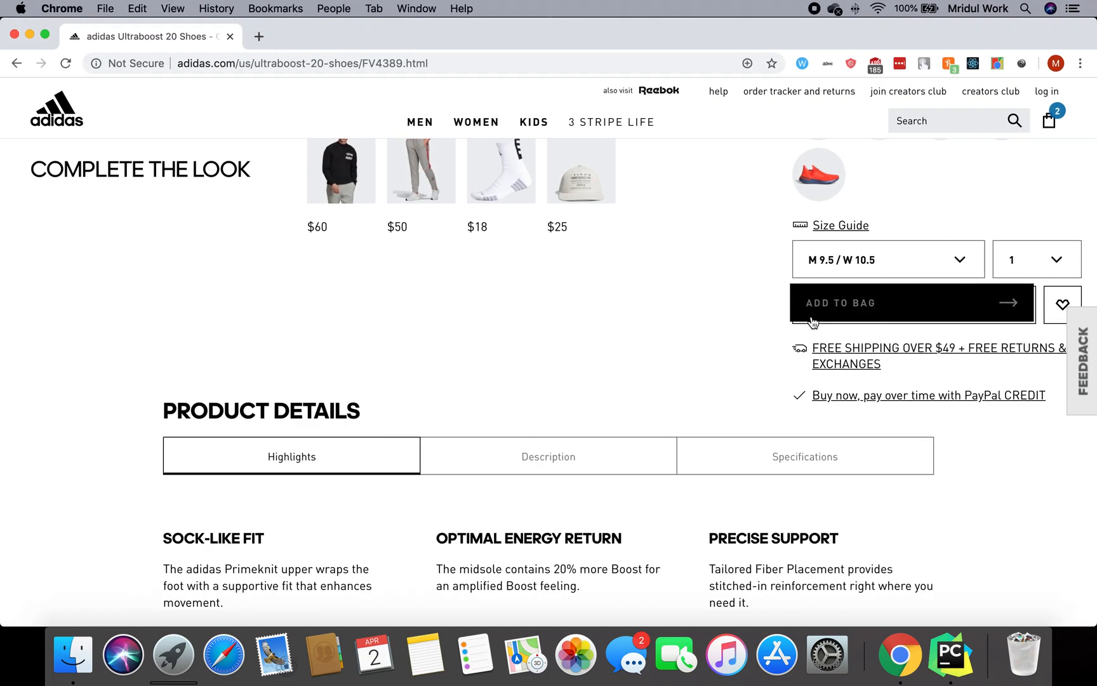
{"action": "left_click", "coordinate": [948, 655]}
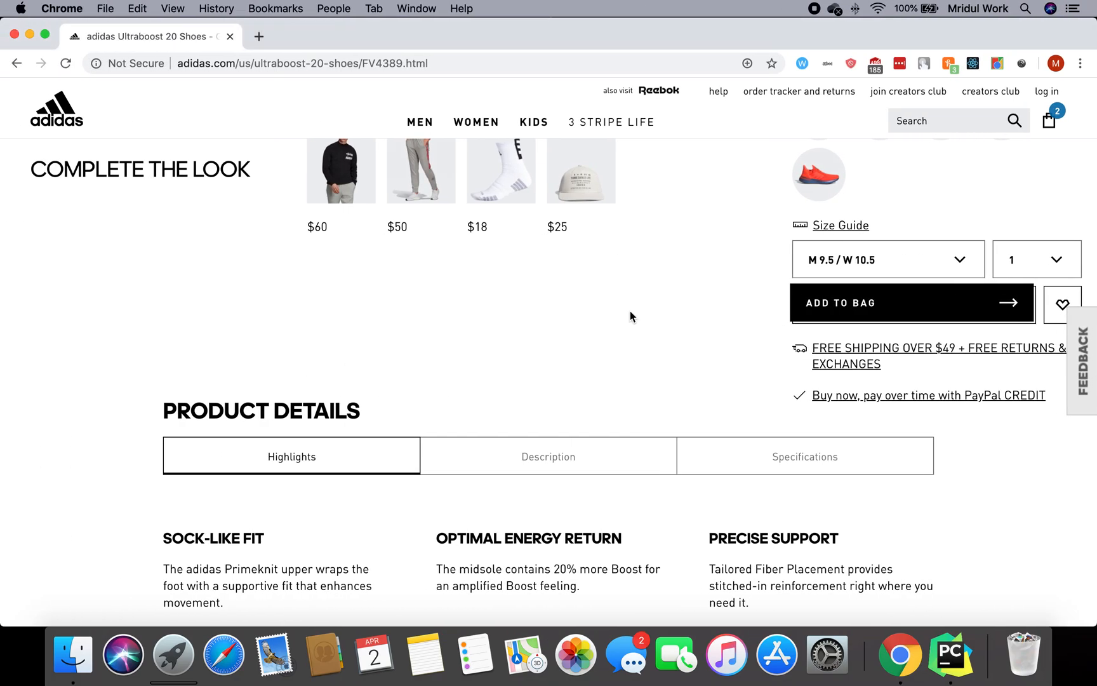
{"action": "mouse_move", "coordinate": [934, 130]}
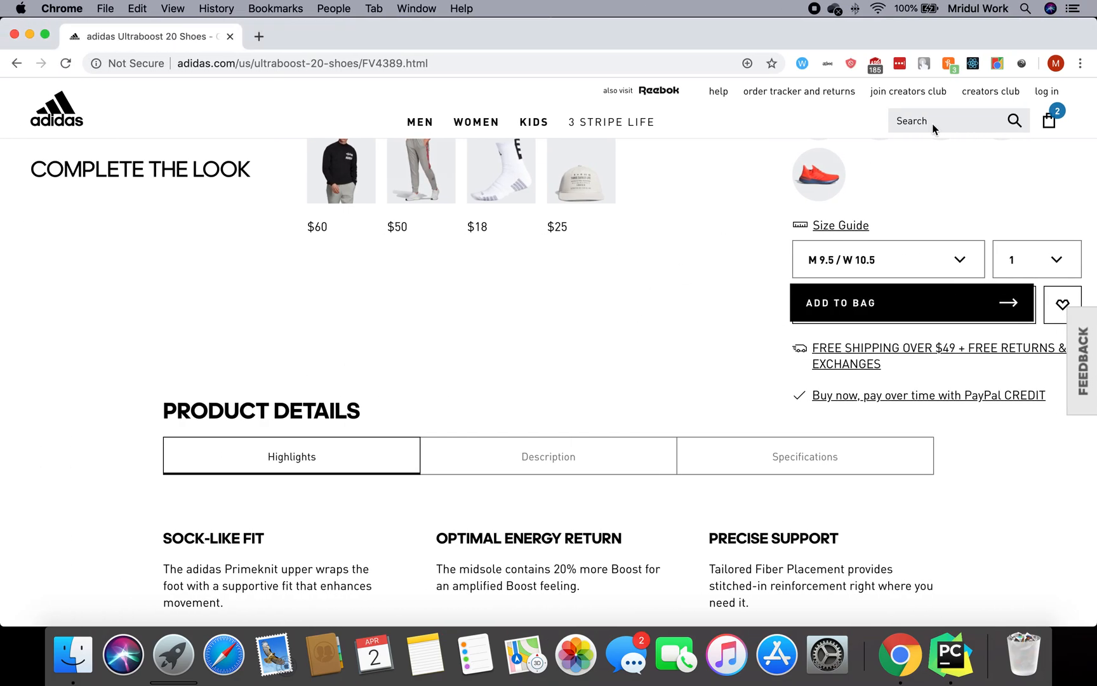
{"action": "mouse_move", "coordinate": [1022, 63]}
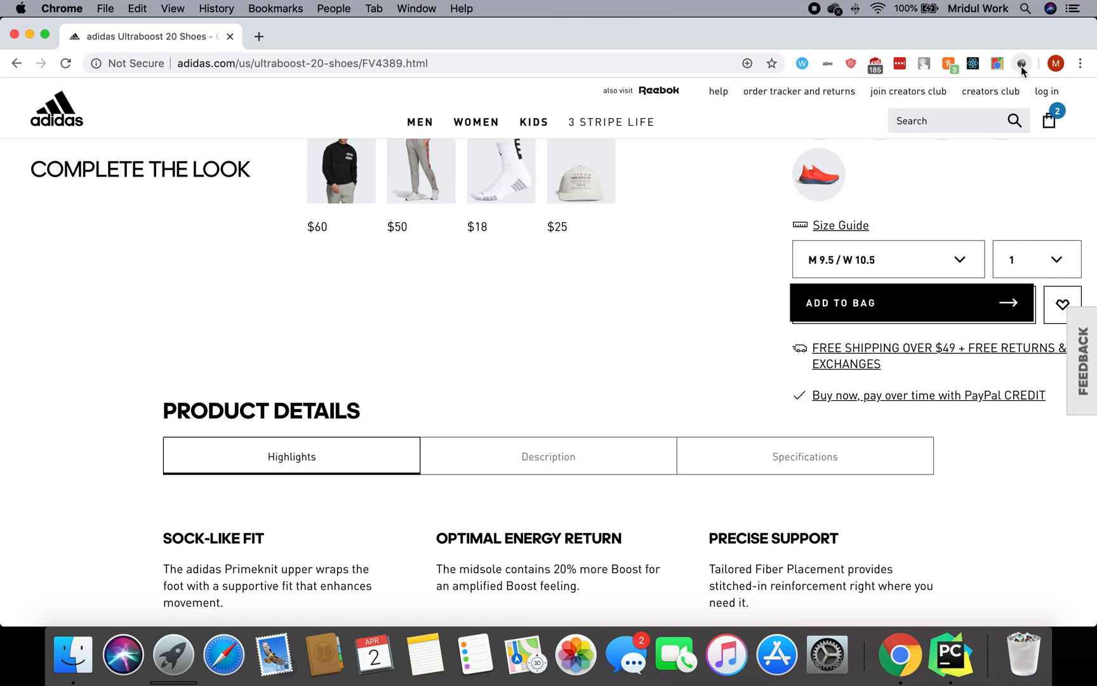
{"action": "left_click", "coordinate": [1021, 63]}
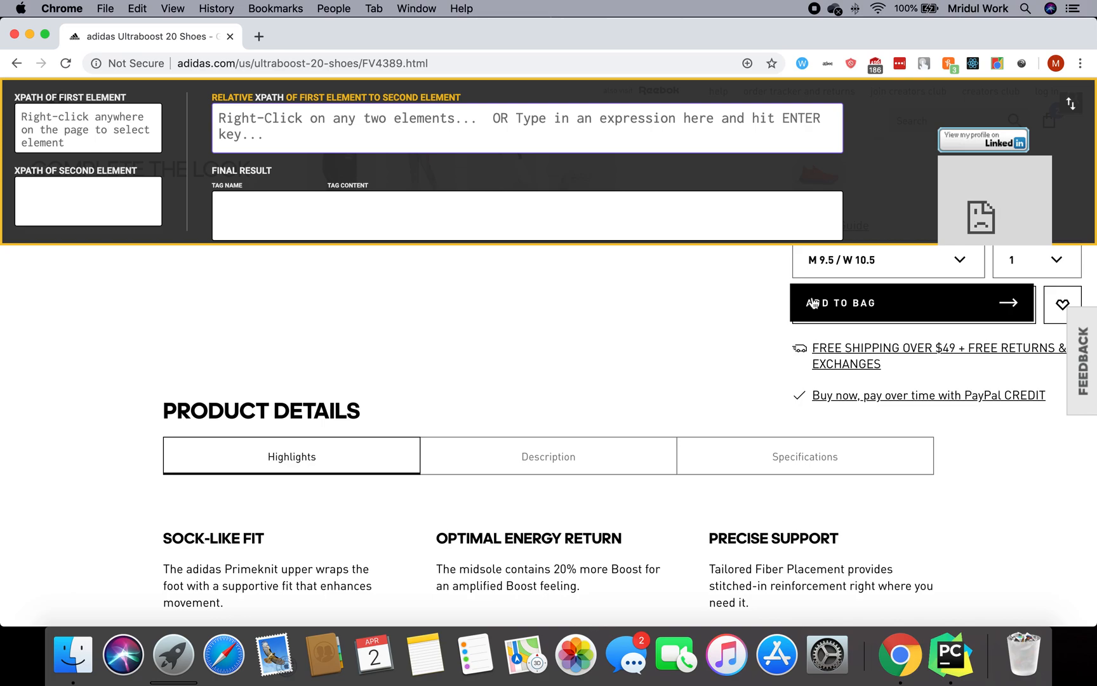
{"action": "right_click", "coordinate": [839, 302]}
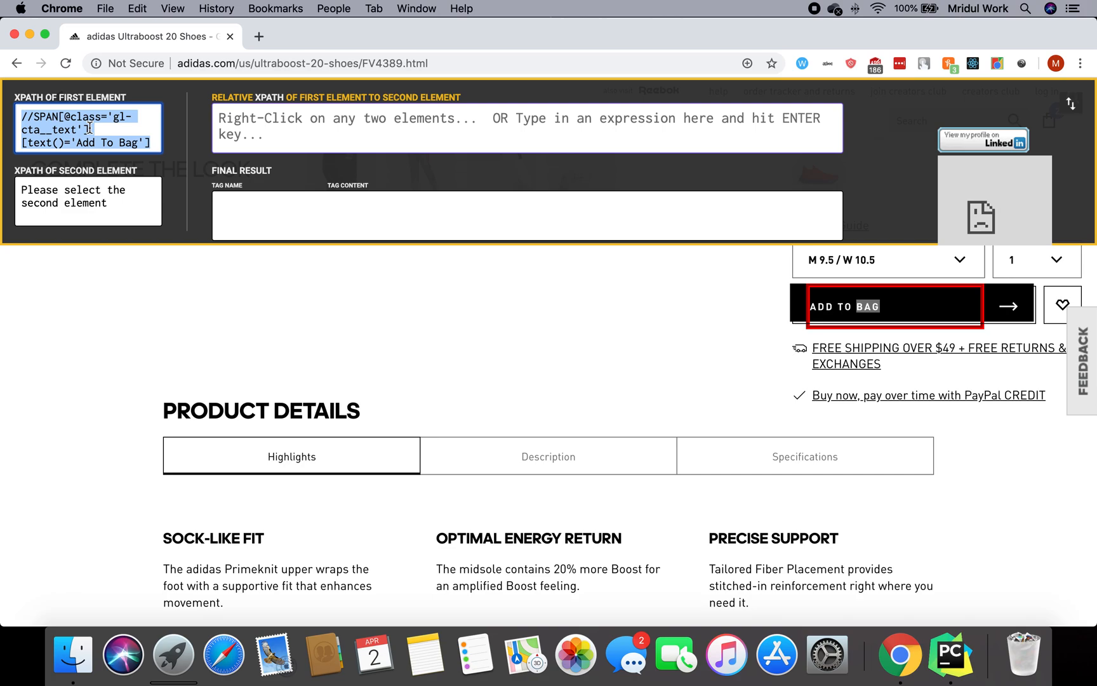
Step: Compare with line 37 in PyCharm, then add the shoe again, opening the 3-item, $540 popup
{"action": "left_click", "coordinate": [948, 654]}
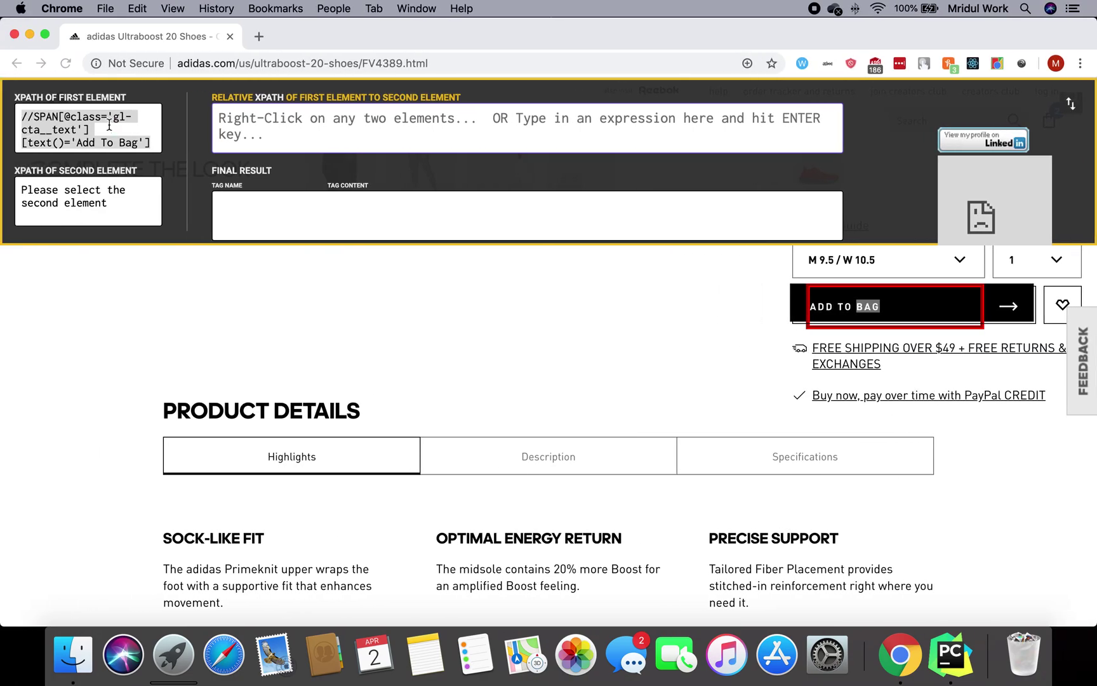
{"action": "left_click", "coordinate": [949, 656]}
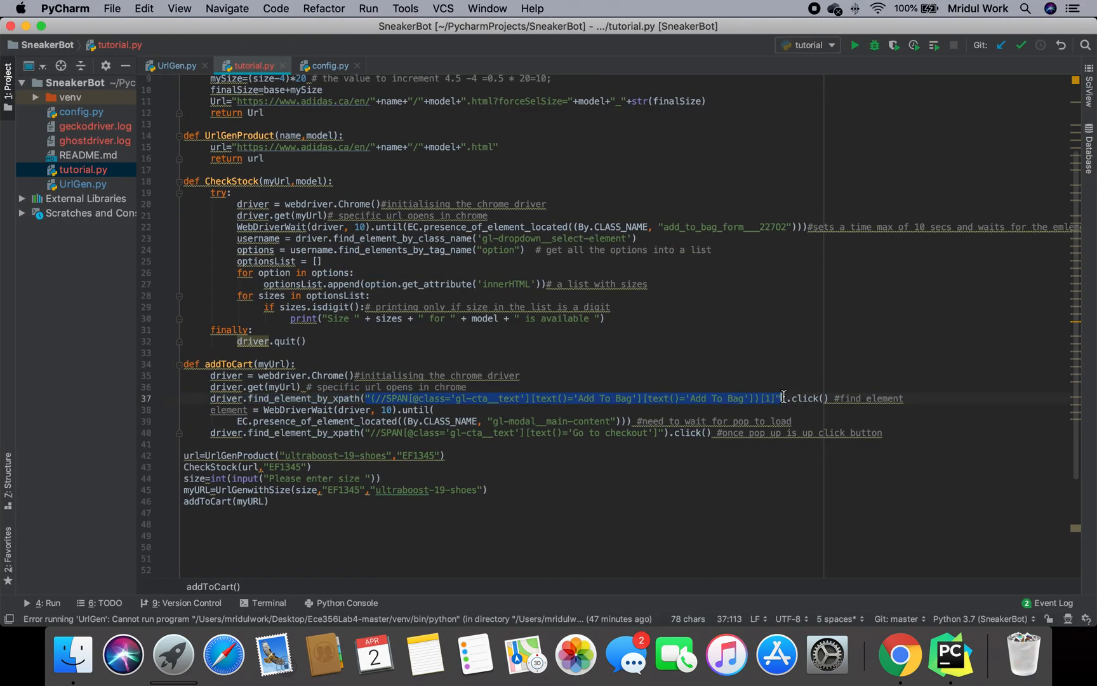
{"action": "left_click", "coordinate": [186, 352]}
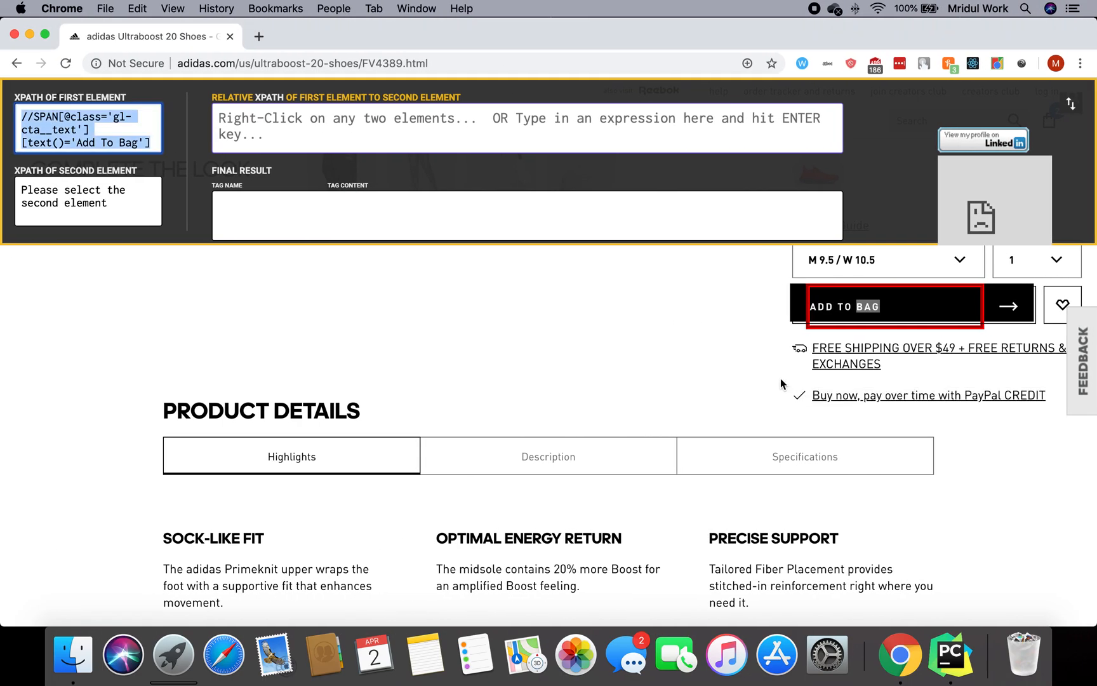
{"action": "mouse_move", "coordinate": [873, 302]}
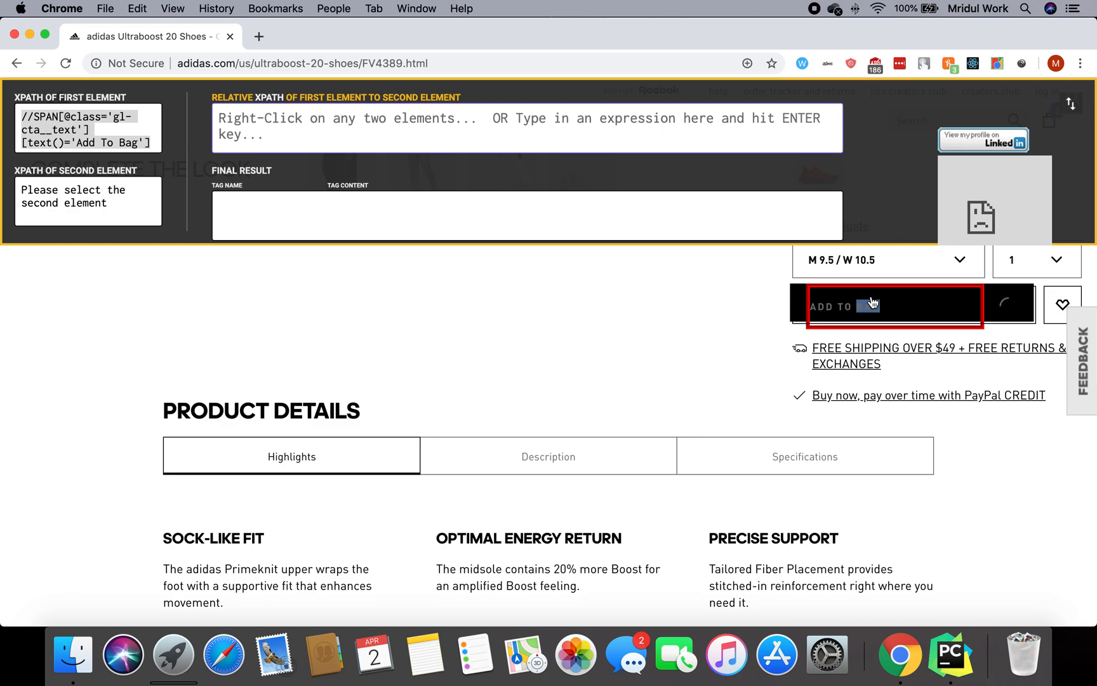
{"action": "left_click", "coordinate": [892, 306]}
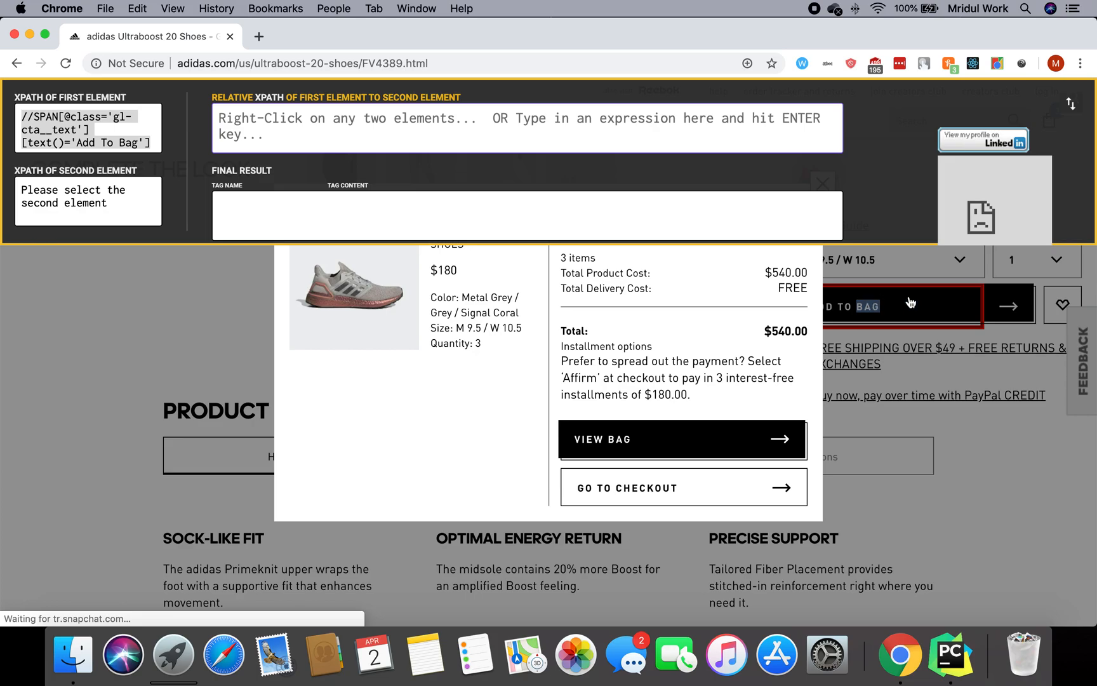
{"action": "mouse_move", "coordinate": [997, 310]}
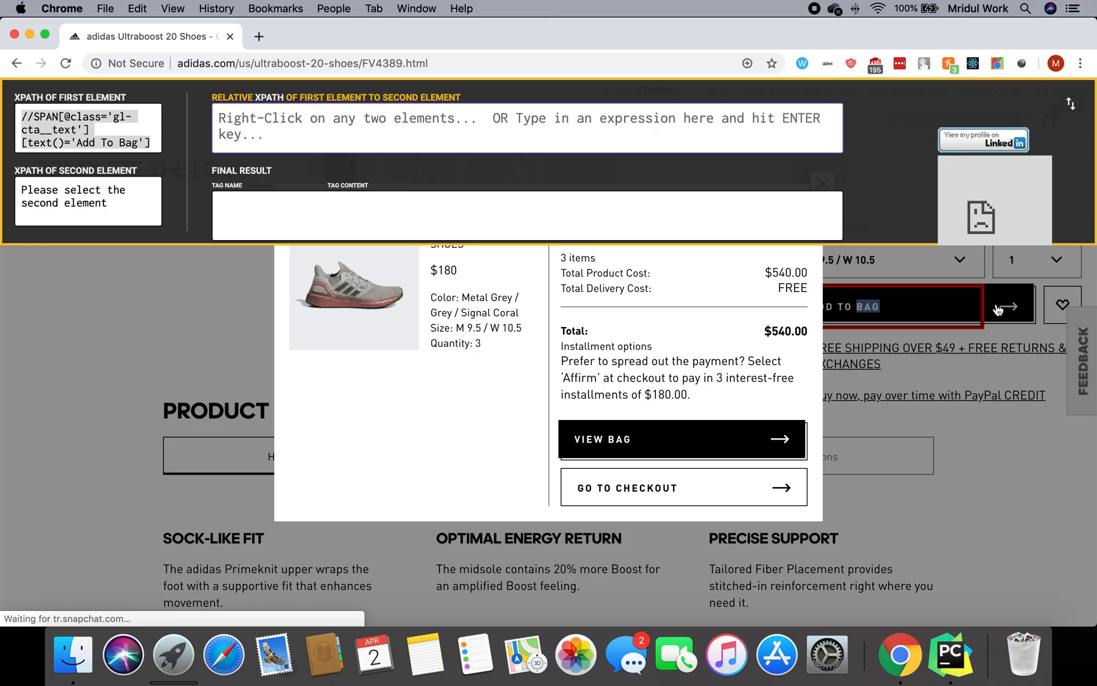
{"action": "mouse_move", "coordinate": [553, 344]}
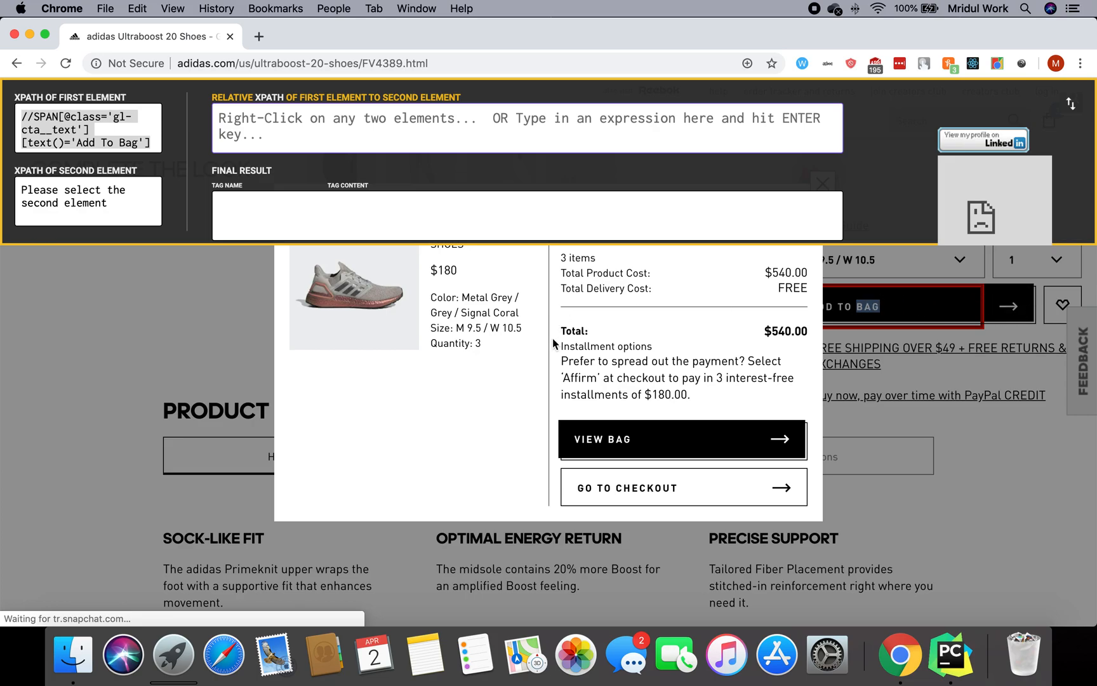
Step: Click into the addToCart code in the PyCharm editor to review it
{"action": "left_click", "coordinate": [949, 656]}
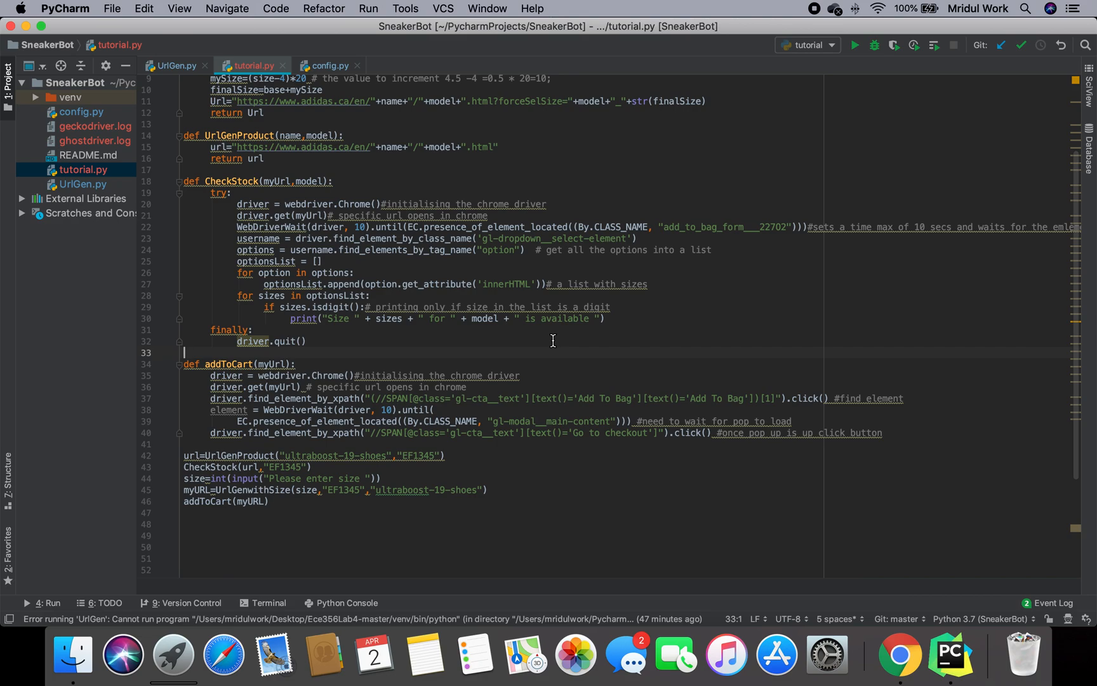
{"action": "left_click", "coordinate": [296, 409]}
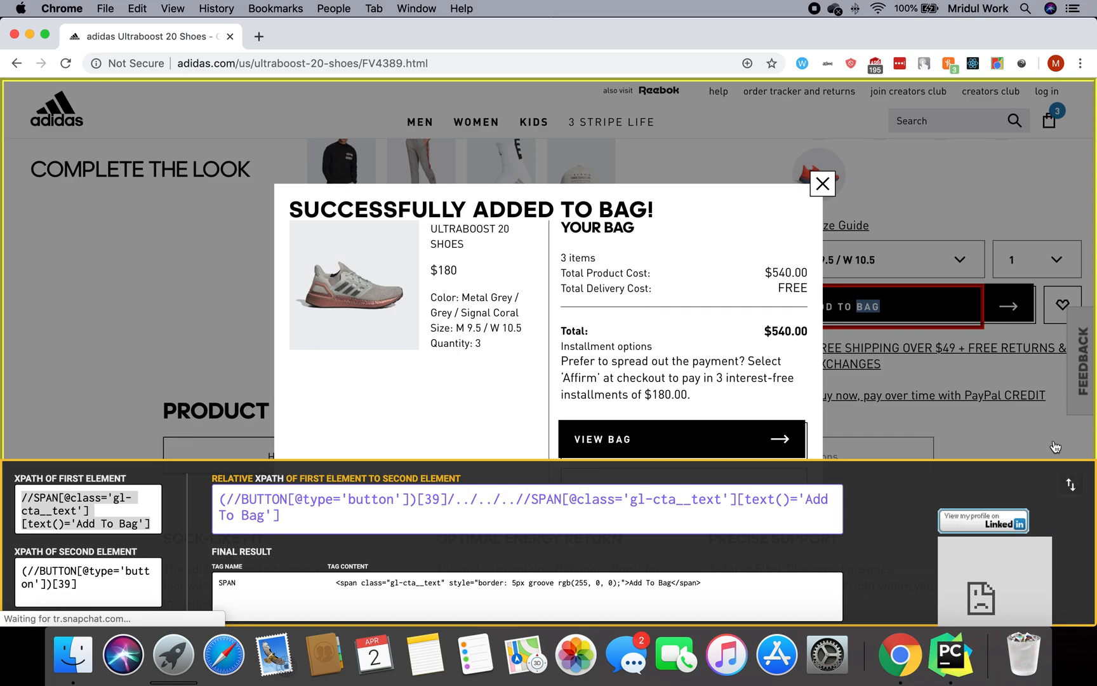
Step: Inspect the popup's gl-modal__main-content div in DevTools and compare it with the script's wait on line 39
{"action": "right_click", "coordinate": [707, 315]}
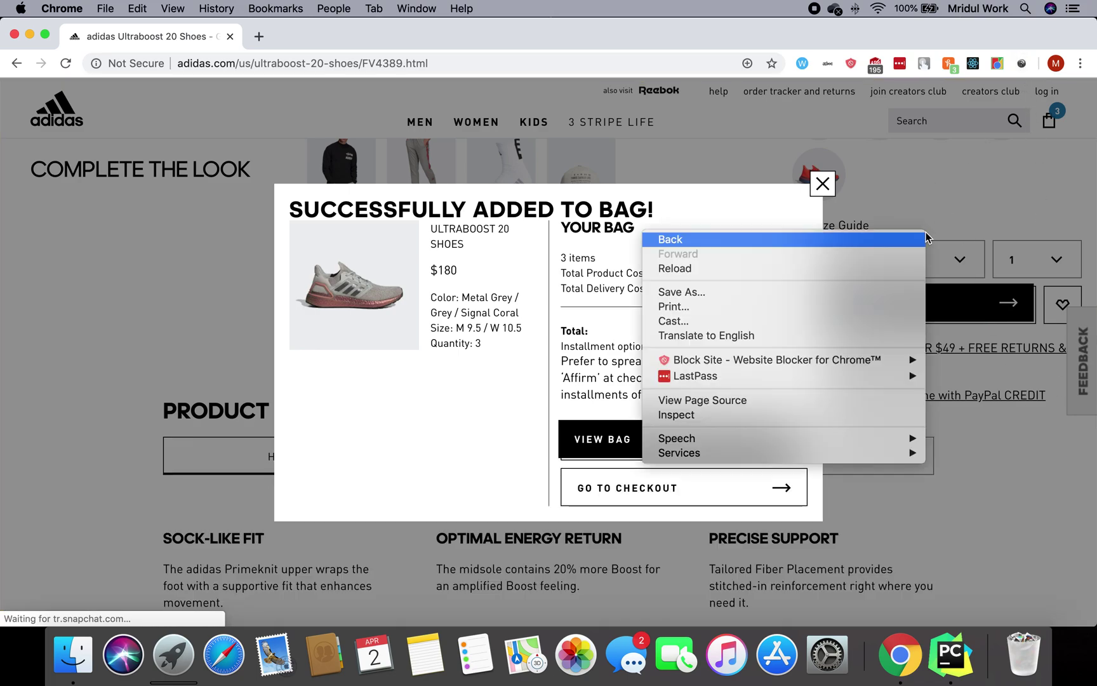
{"action": "left_click", "coordinate": [680, 414]}
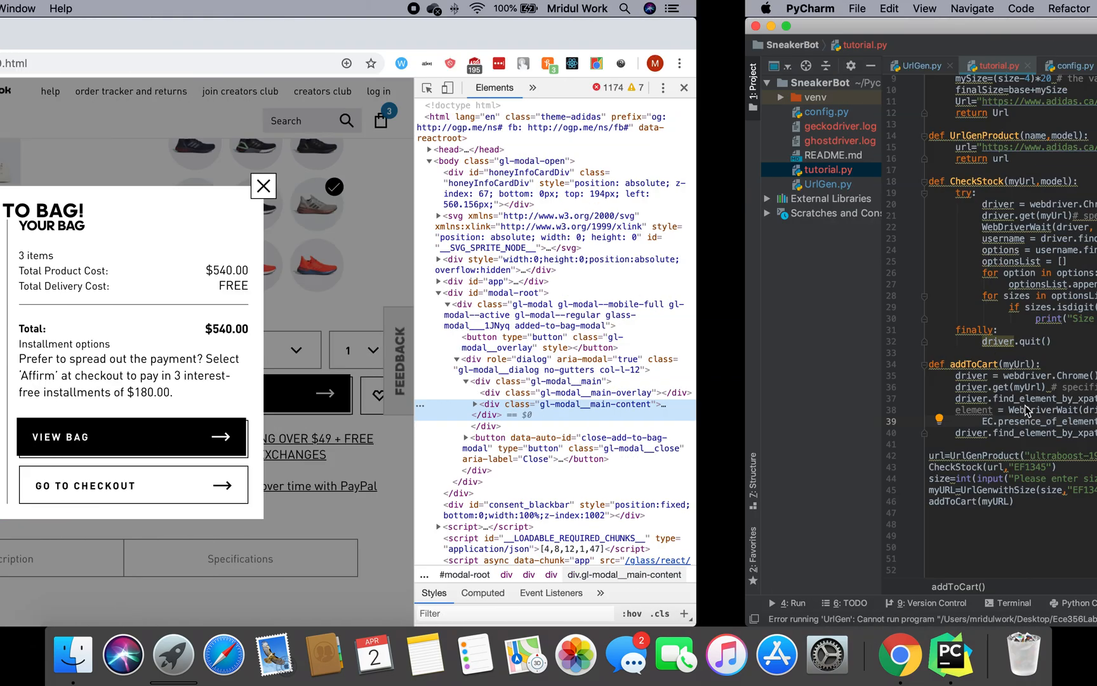
{"action": "left_click", "coordinate": [949, 654]}
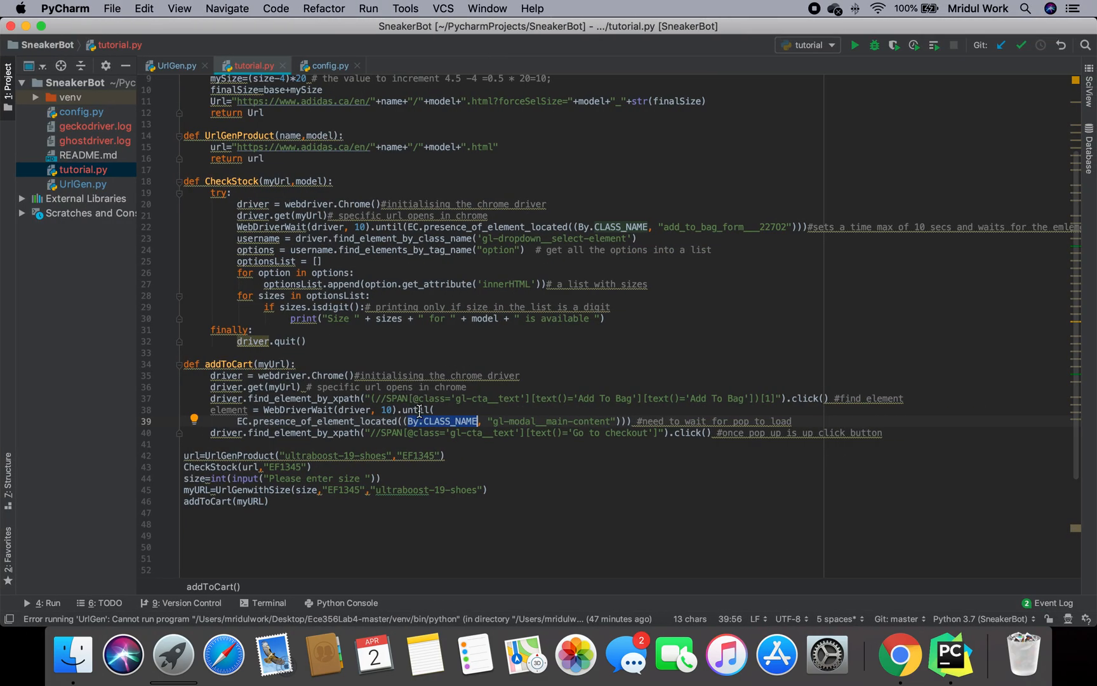
{"action": "mouse_move", "coordinate": [475, 421]}
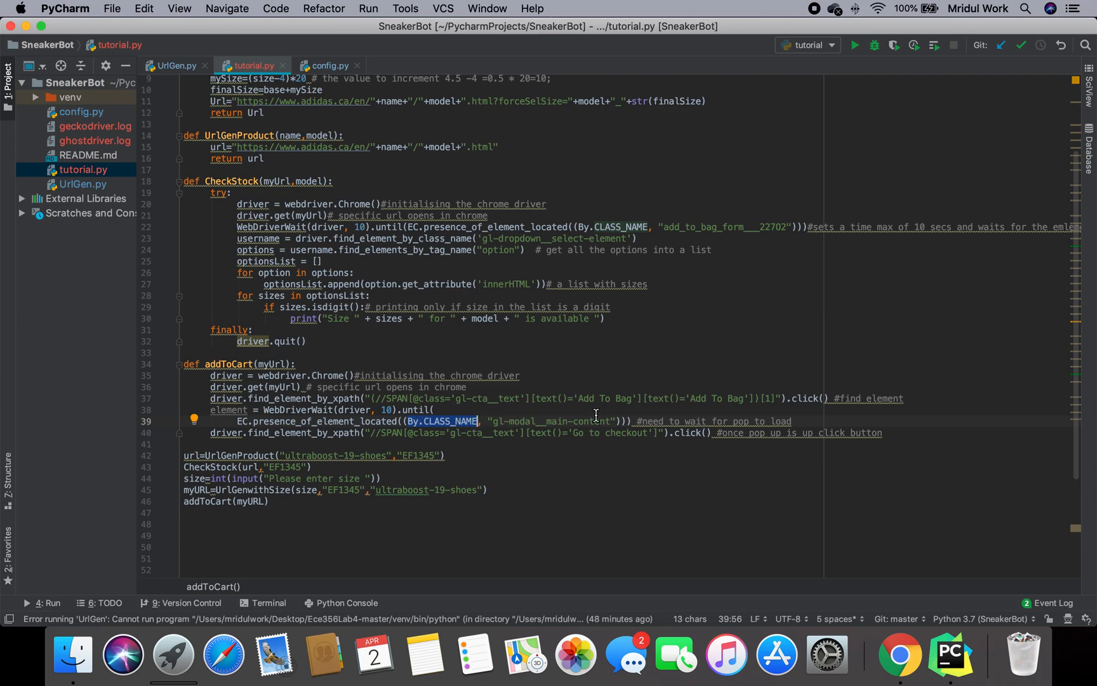
{"action": "mouse_move", "coordinate": [458, 412]}
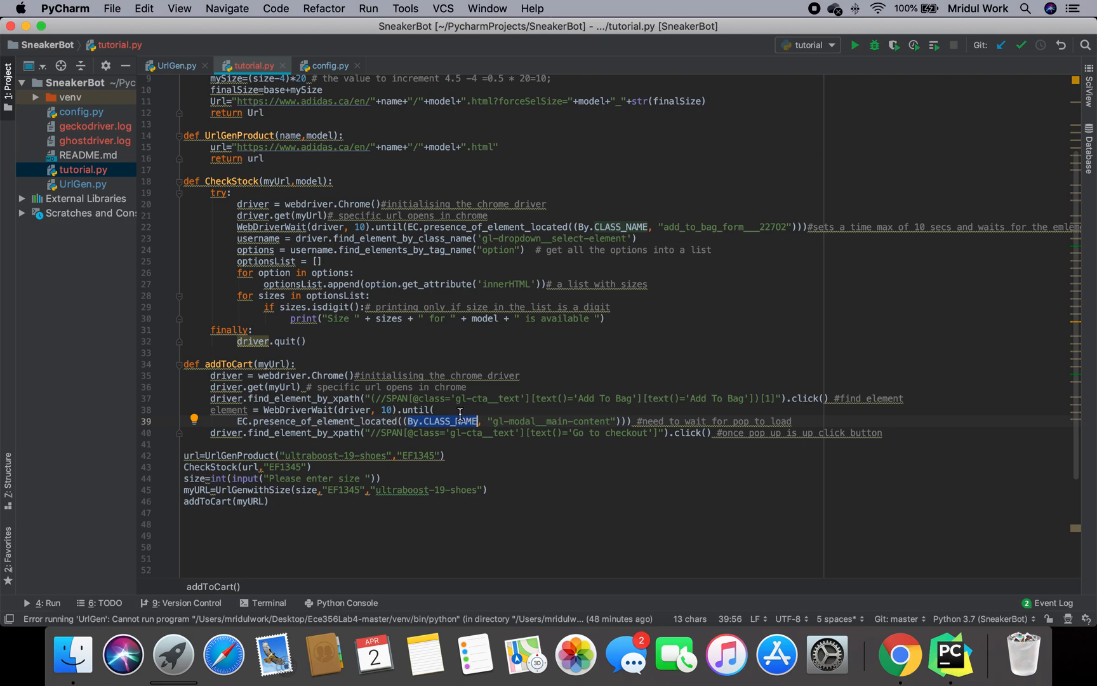
{"action": "left_click", "coordinate": [391, 410]}
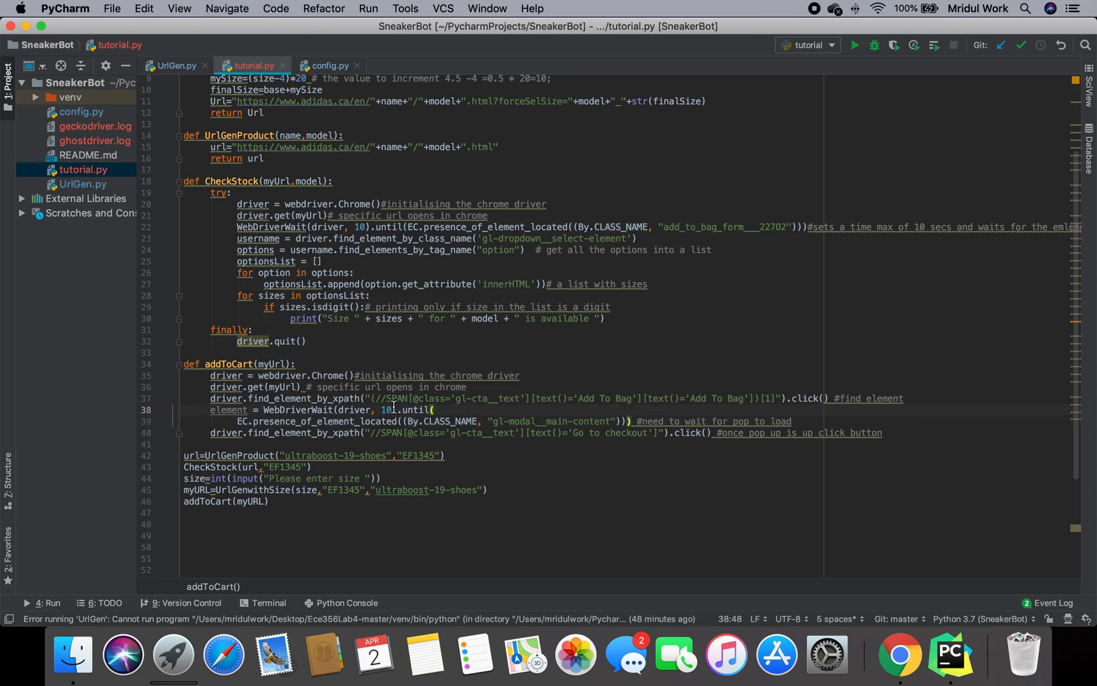
{"action": "mouse_move", "coordinate": [798, 416]}
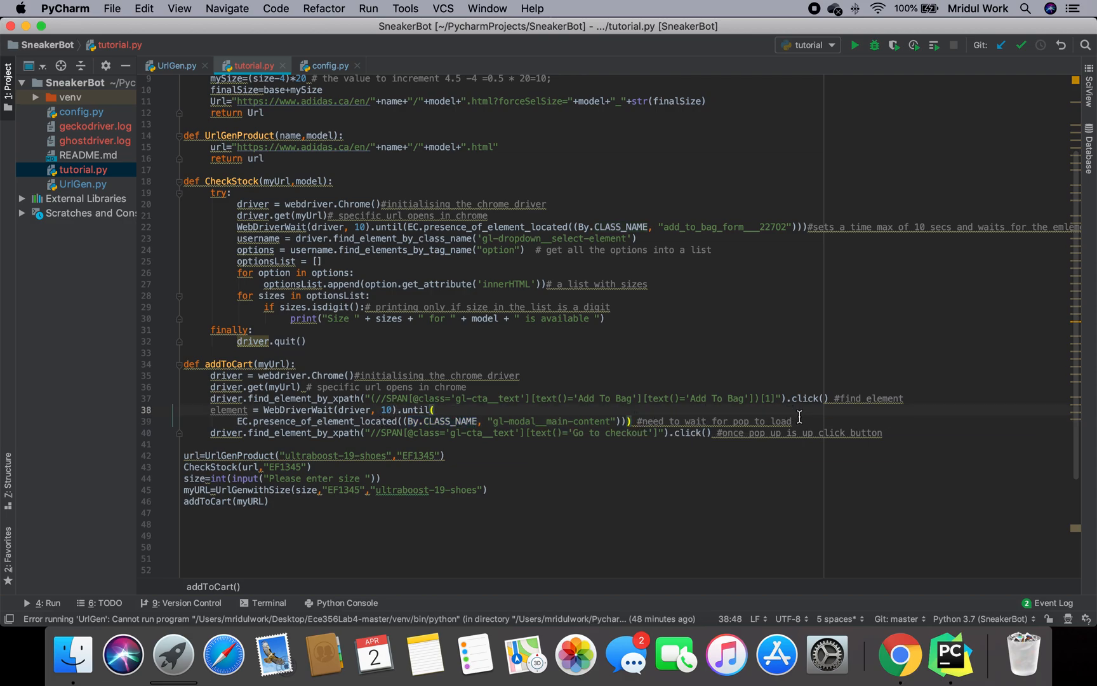
{"action": "double_click", "coordinate": [713, 421]}
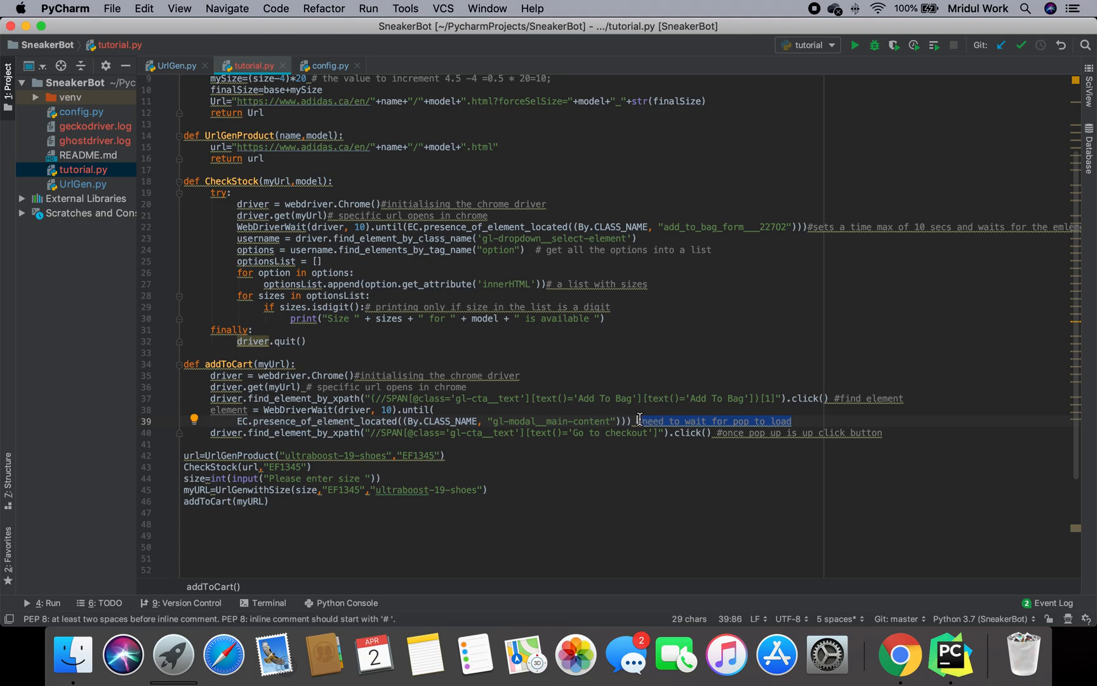
{"action": "left_click", "coordinate": [900, 656]}
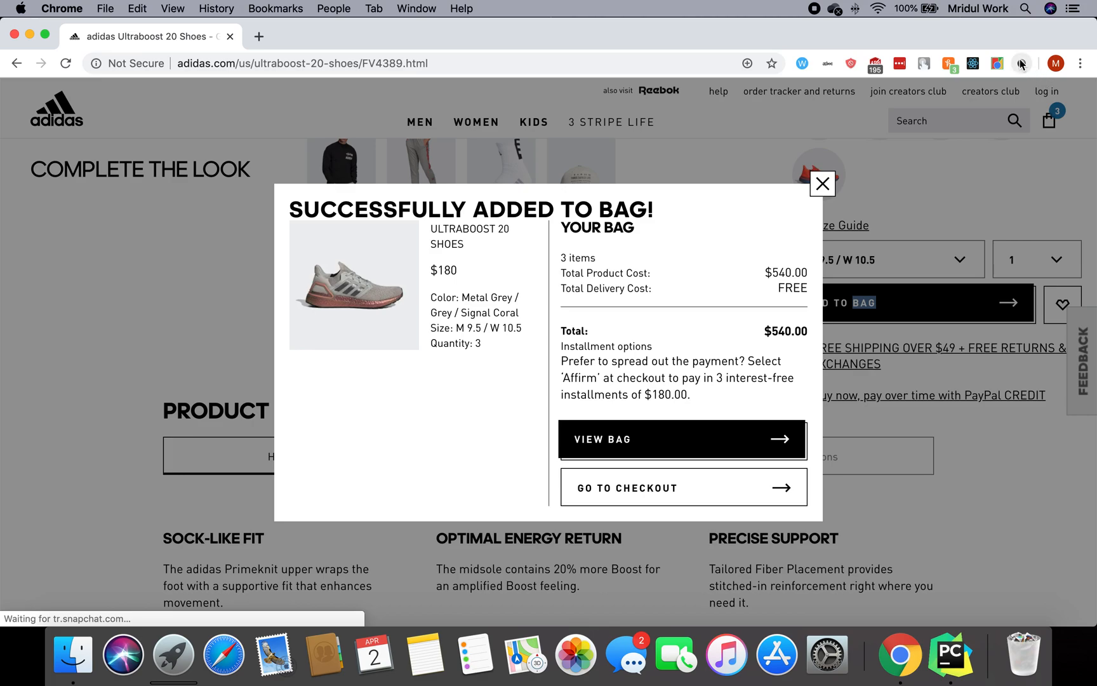
Step: Capture the 'Go to checkout' label XPath in XPath Helper and match it against line 40
{"action": "left_click", "coordinate": [1021, 63]}
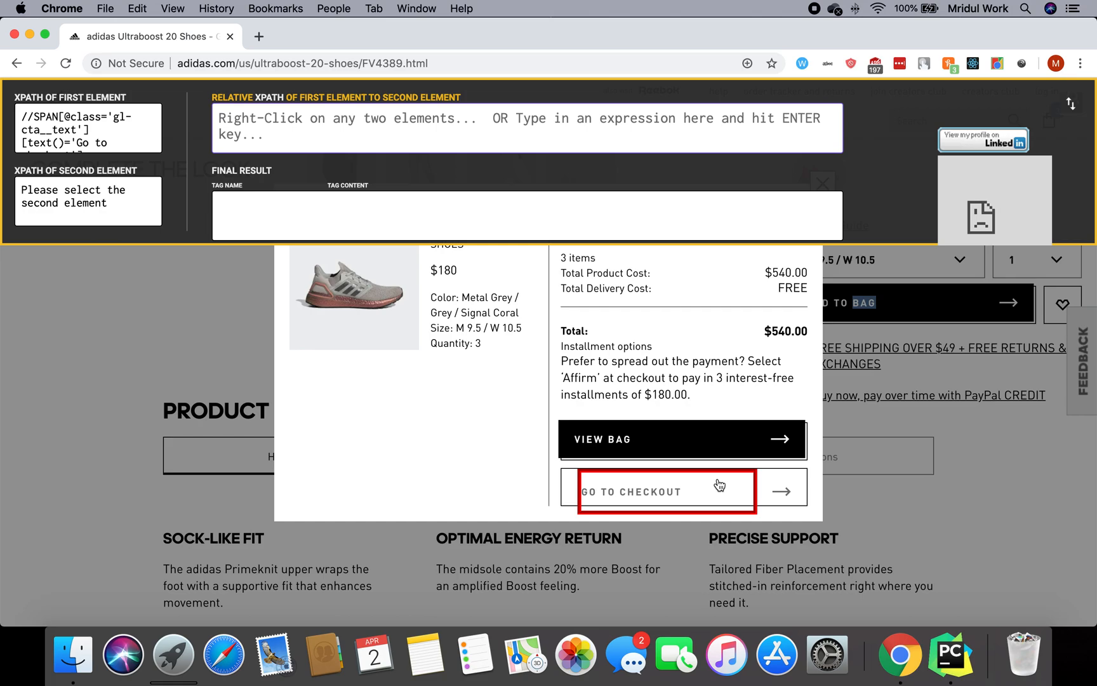
{"action": "mouse_move", "coordinate": [668, 492]}
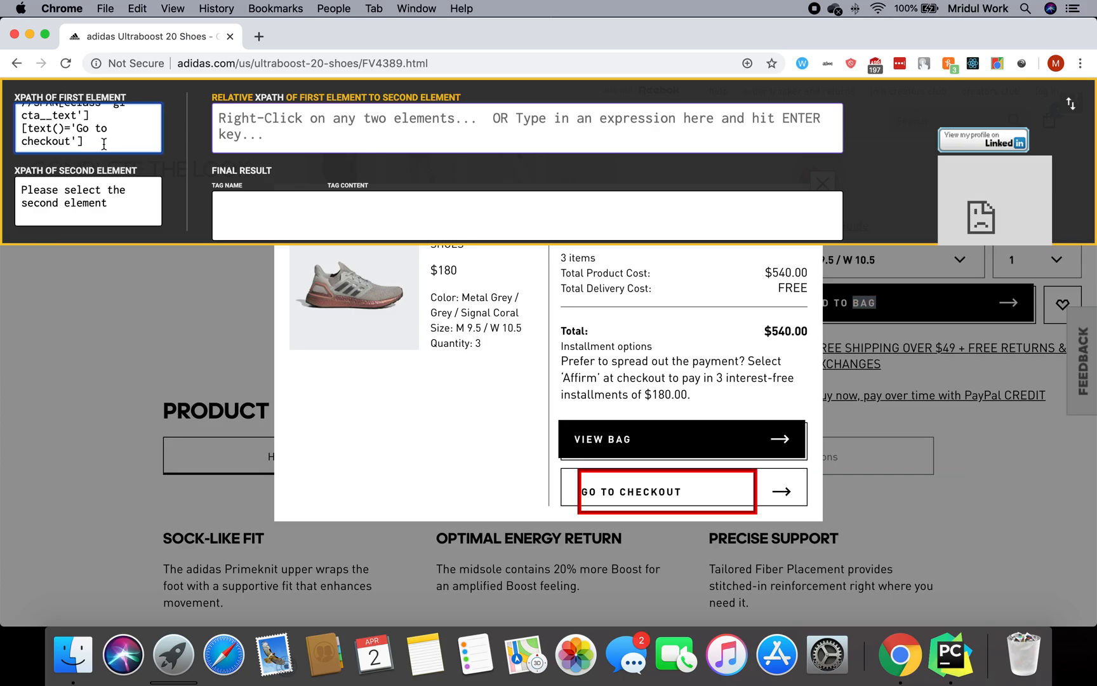
{"action": "triple_click", "coordinate": [77, 128]}
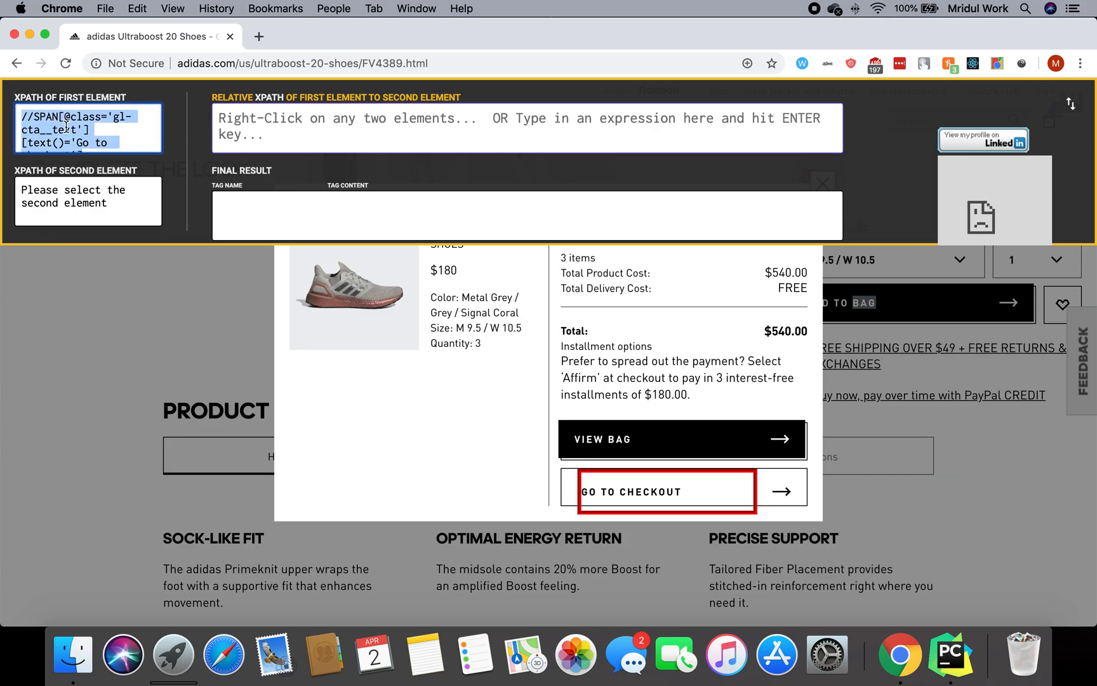
{"action": "left_click", "coordinate": [949, 655]}
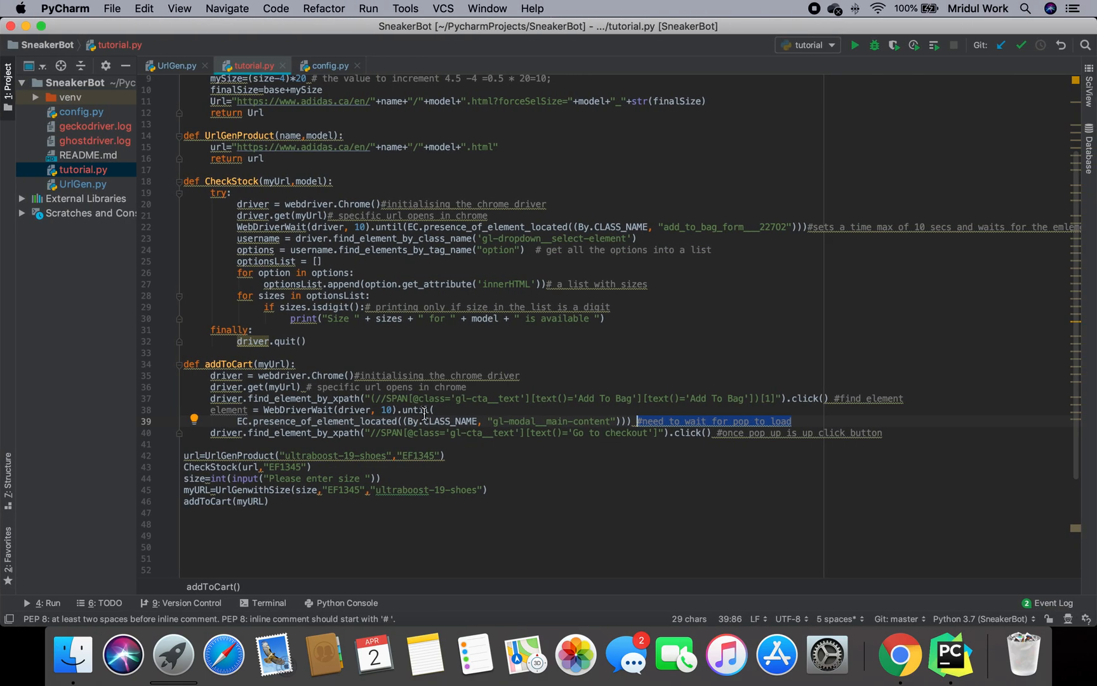
{"action": "left_click", "coordinate": [348, 433]}
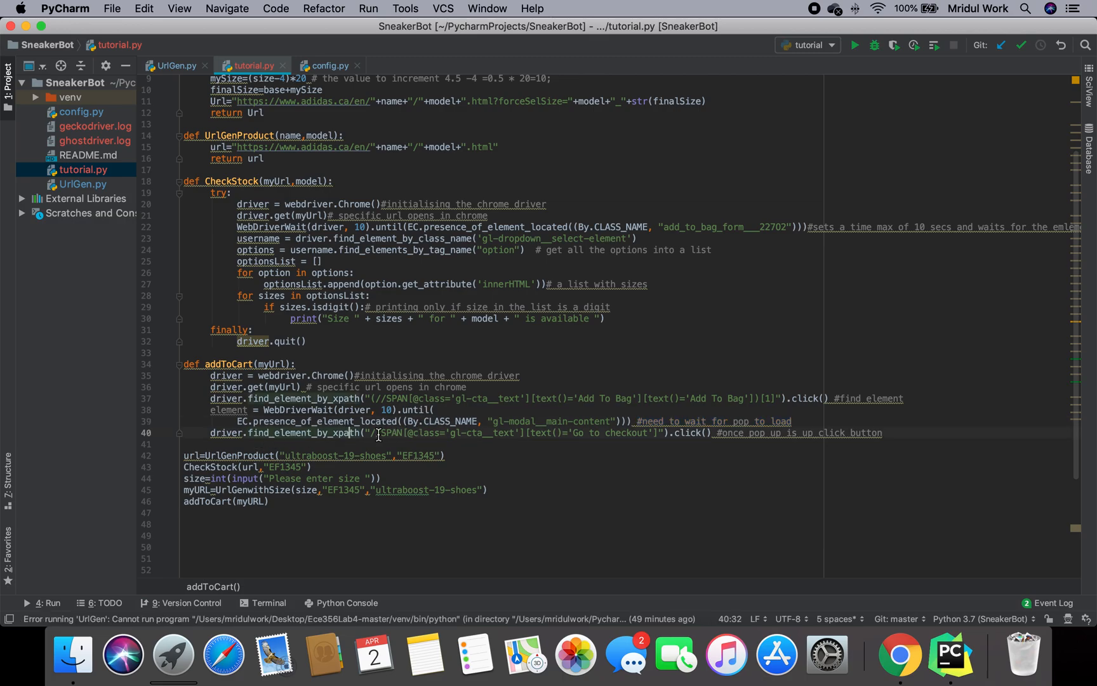
{"action": "mouse_move", "coordinate": [705, 432]}
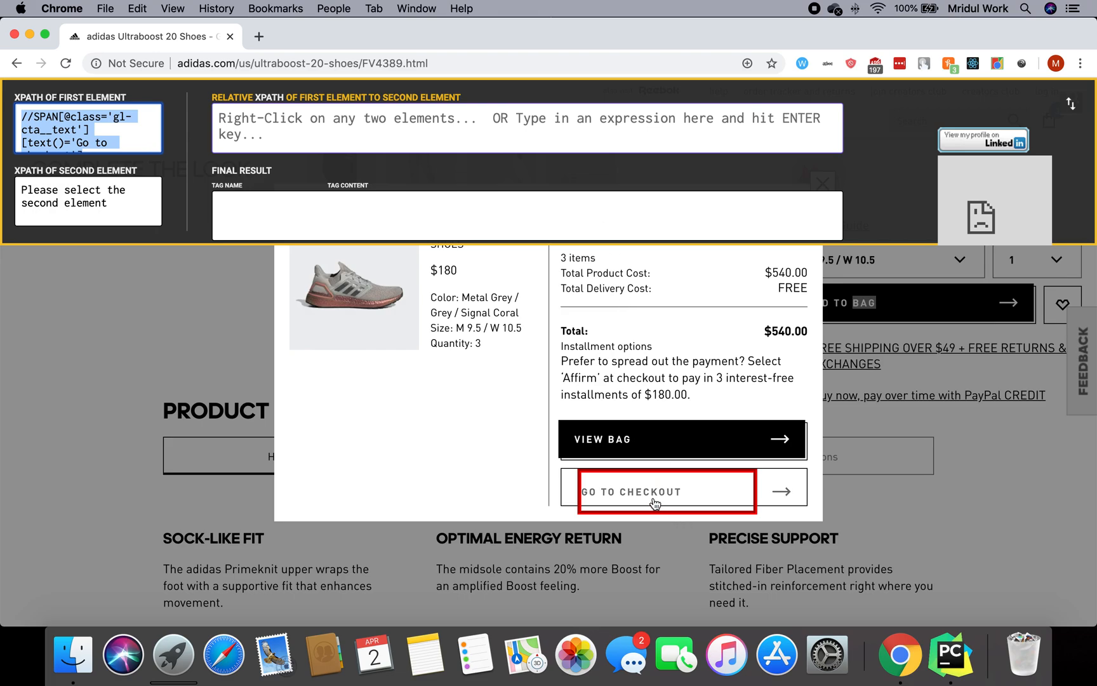
Step: Proceed to checkout, click into First Name, and scroll down to Review and Pay
{"action": "left_click", "coordinate": [662, 492]}
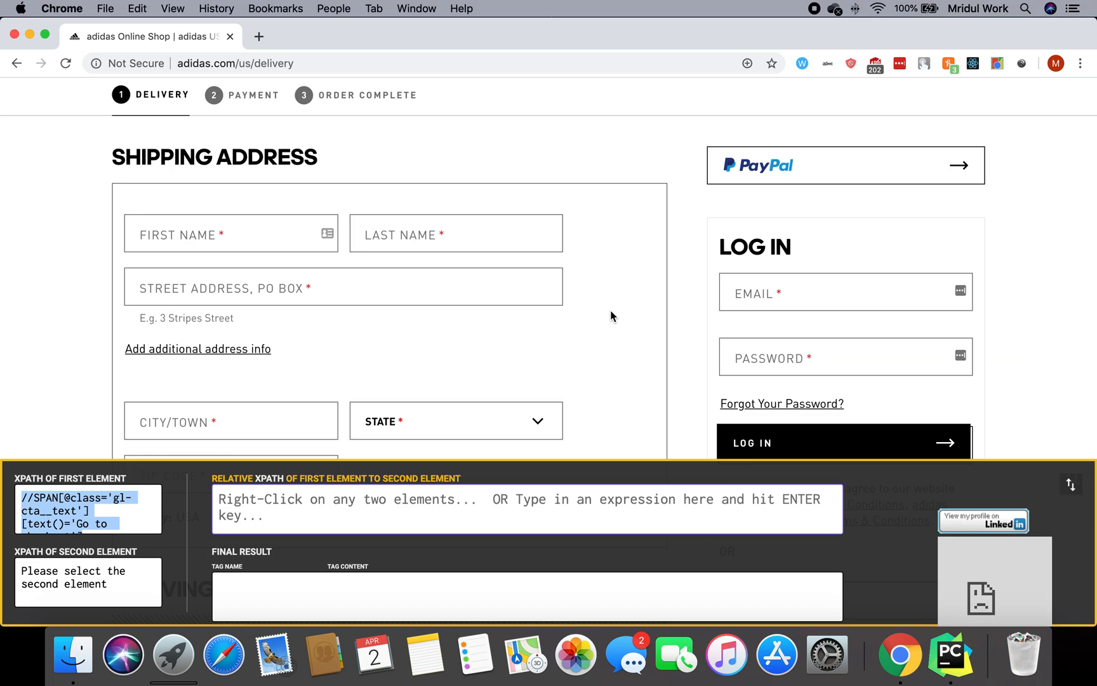
{"action": "mouse_move", "coordinate": [817, 98]}
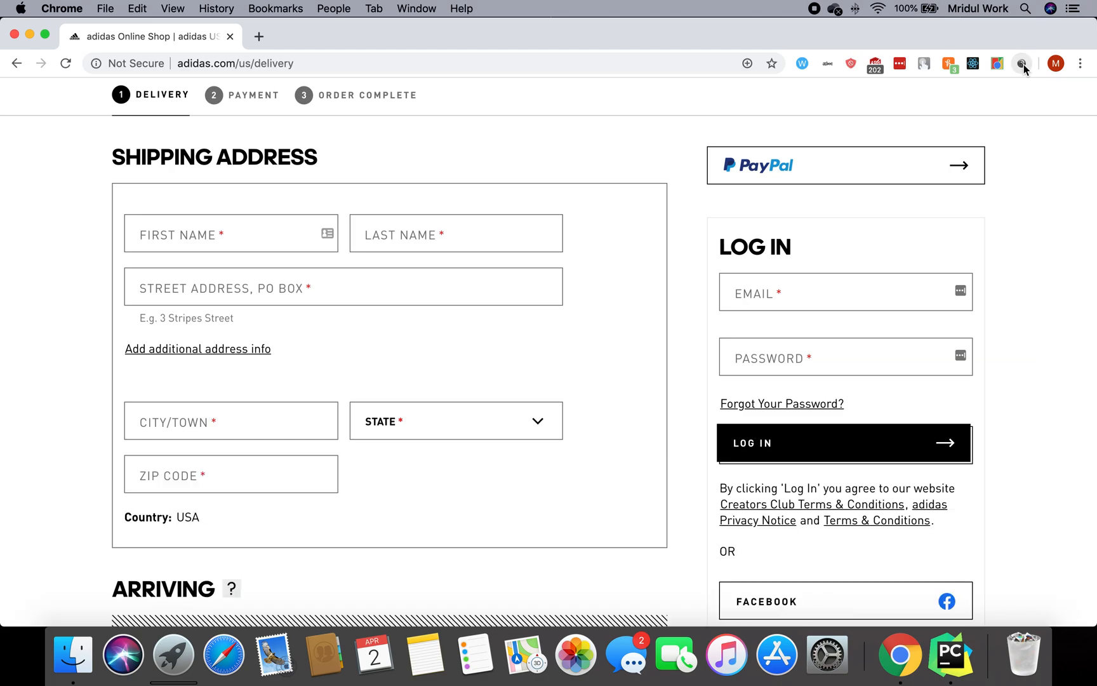
{"action": "mouse_move", "coordinate": [945, 164]}
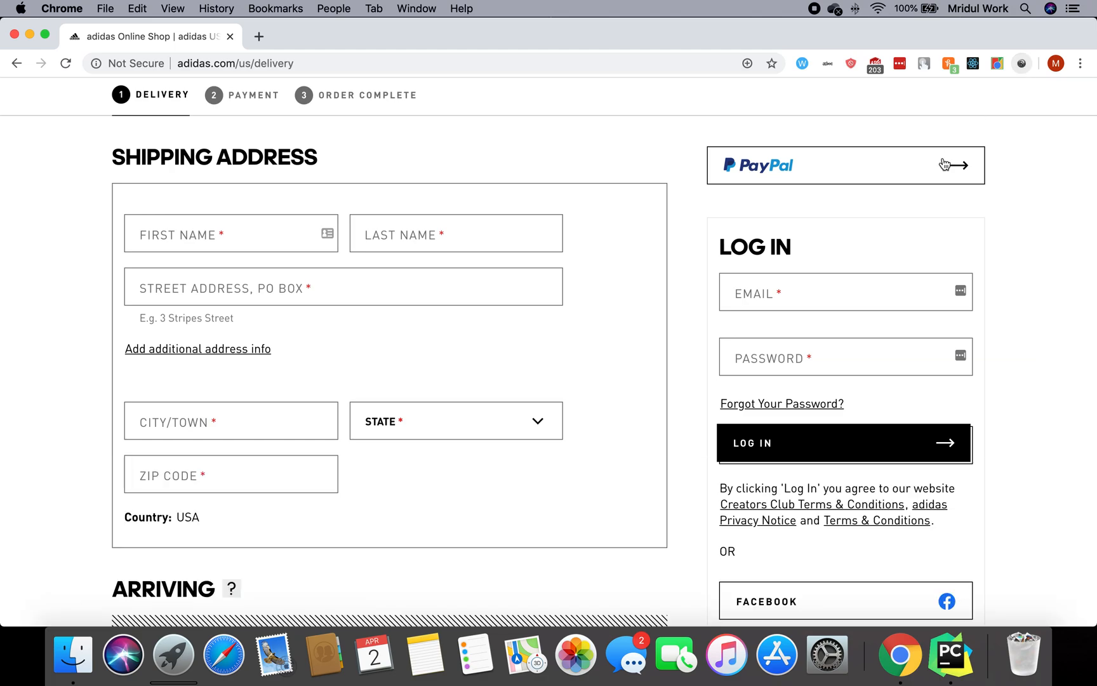
{"action": "mouse_move", "coordinate": [1022, 64]}
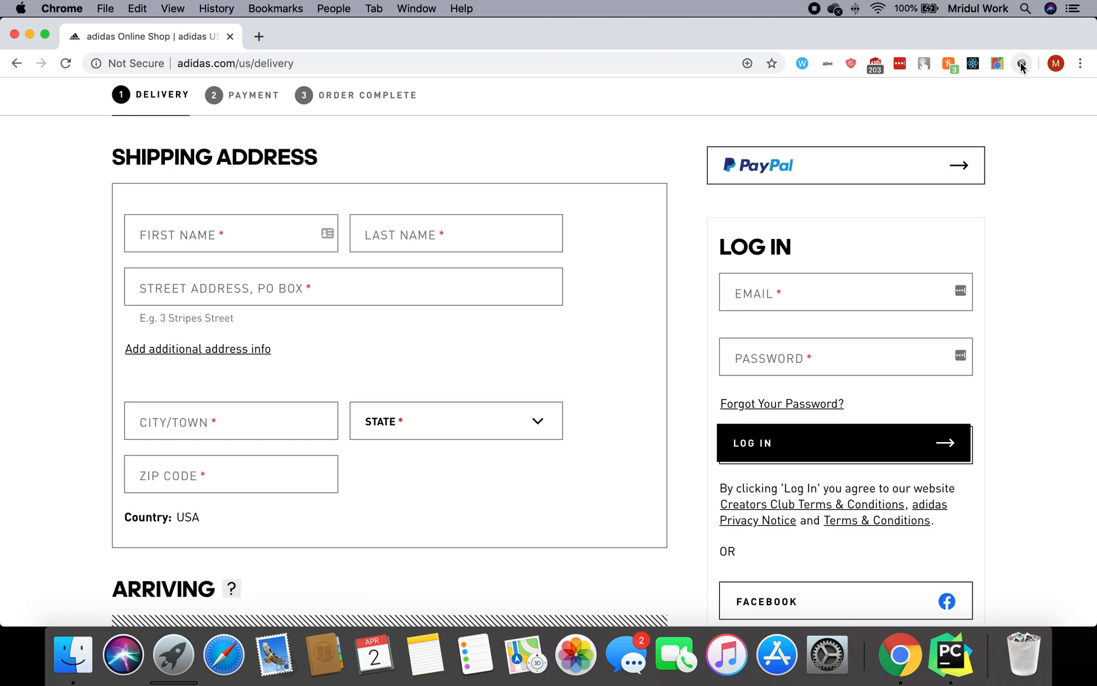
{"action": "mouse_move", "coordinate": [1021, 63]}
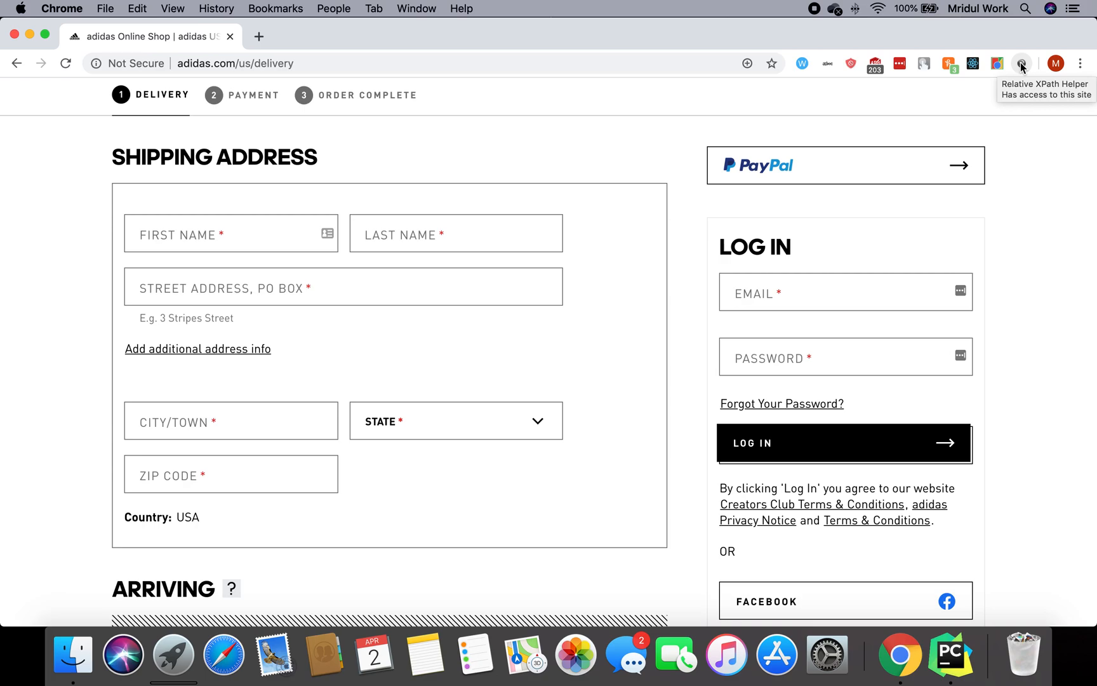
{"action": "mouse_move", "coordinate": [1013, 166]}
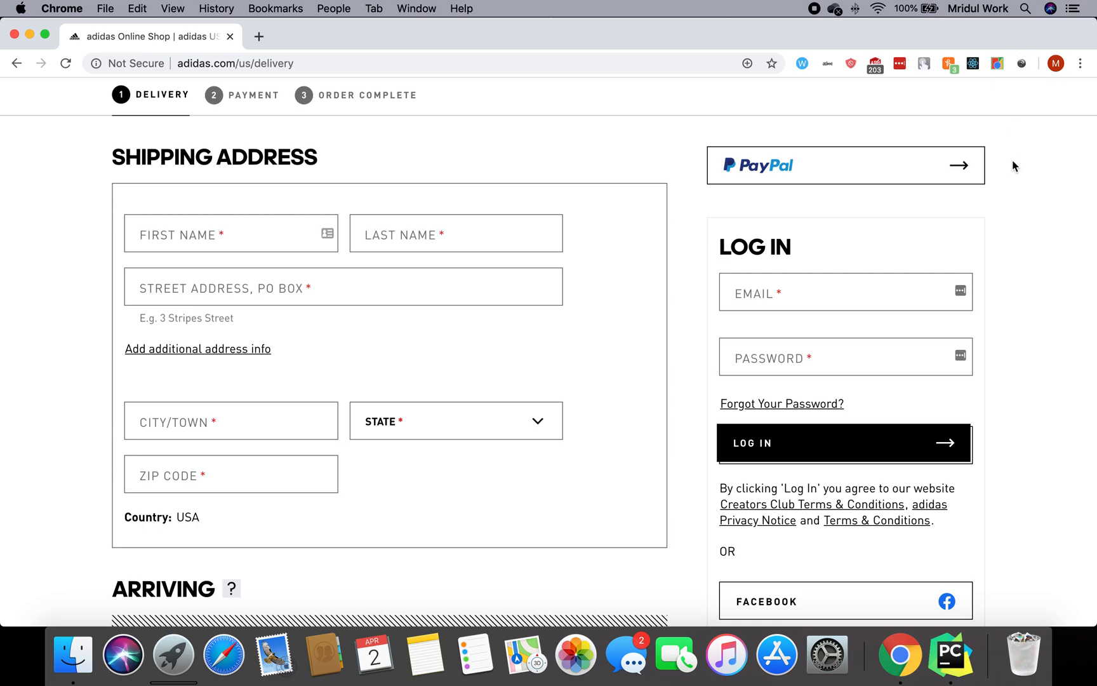
{"action": "mouse_move", "coordinate": [589, 154]}
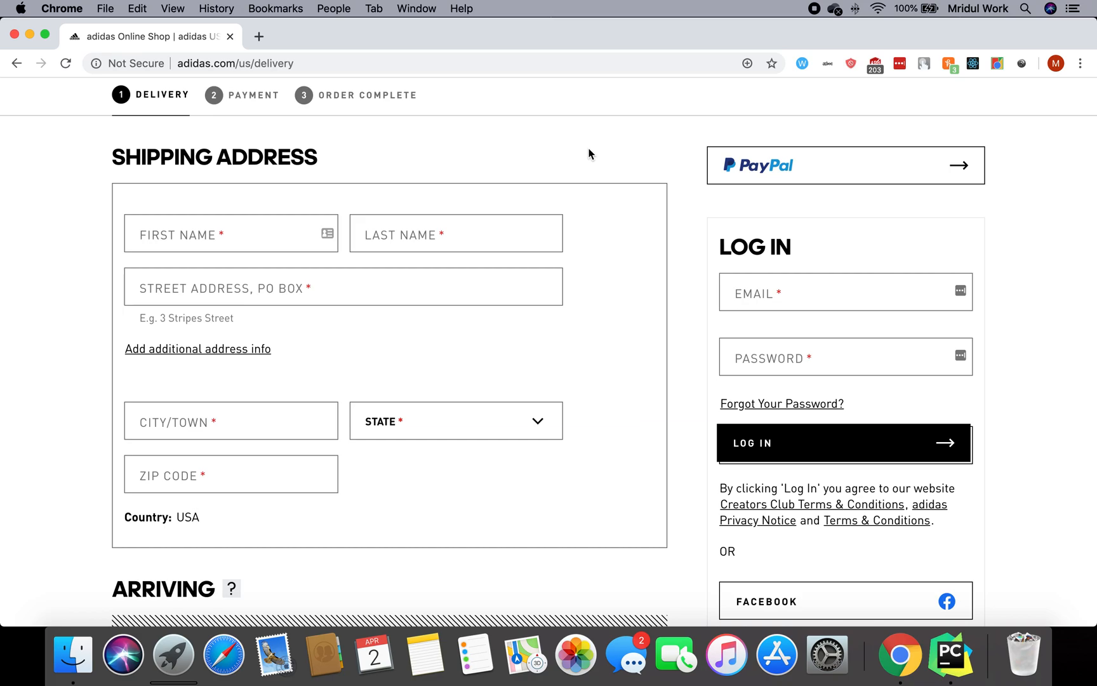
{"action": "scroll", "scroll_direction": "down", "scroll_amount": 3}
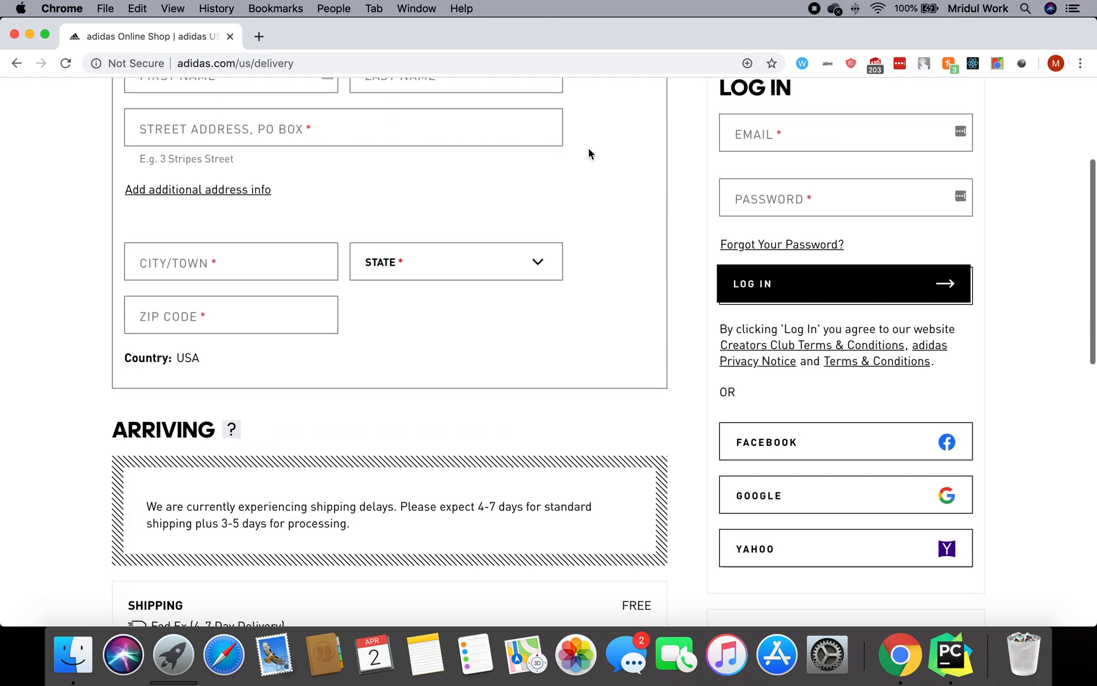
{"action": "scroll", "scroll_direction": "down", "scroll_amount": 3}
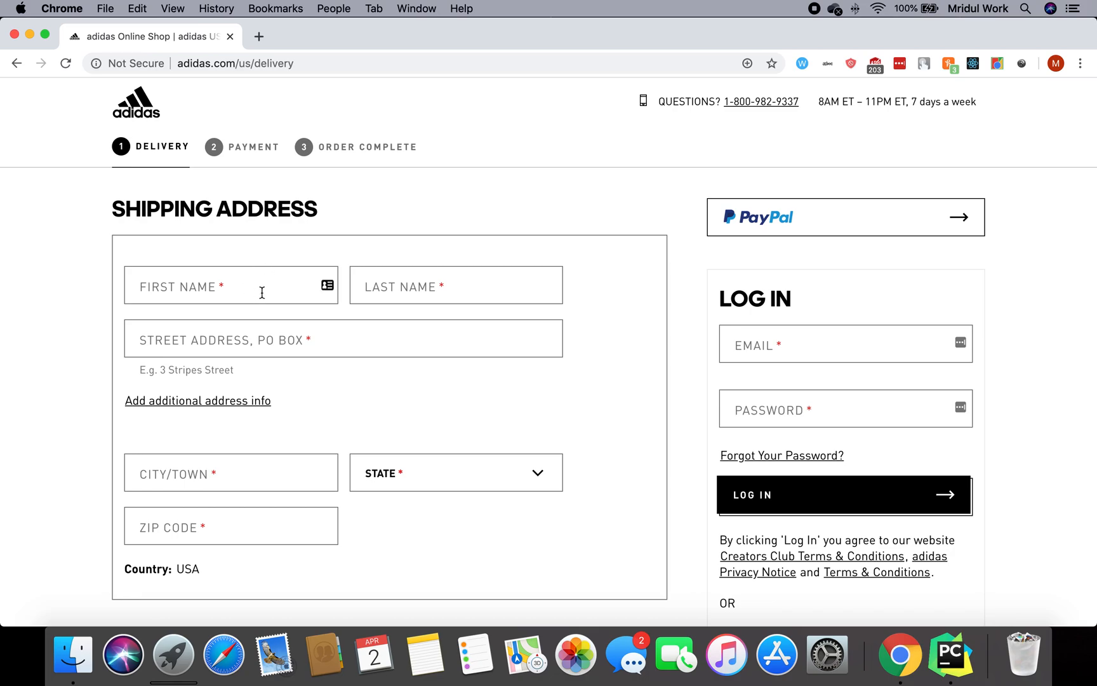
{"action": "left_click", "coordinate": [455, 285]}
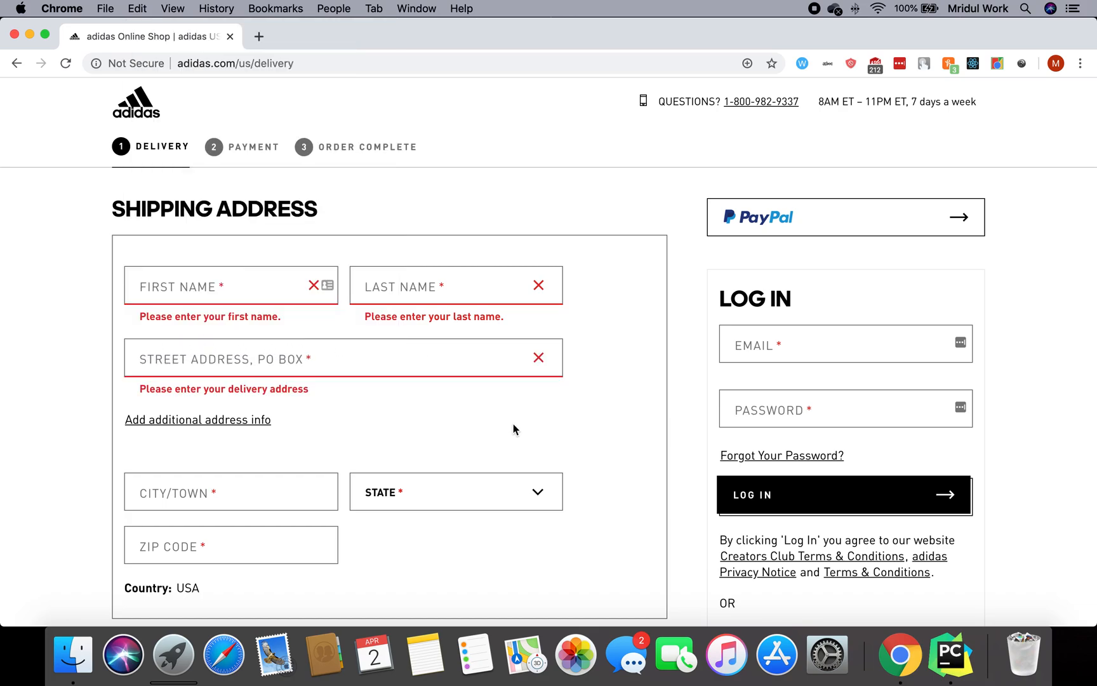
{"action": "mouse_move", "coordinate": [225, 438]}
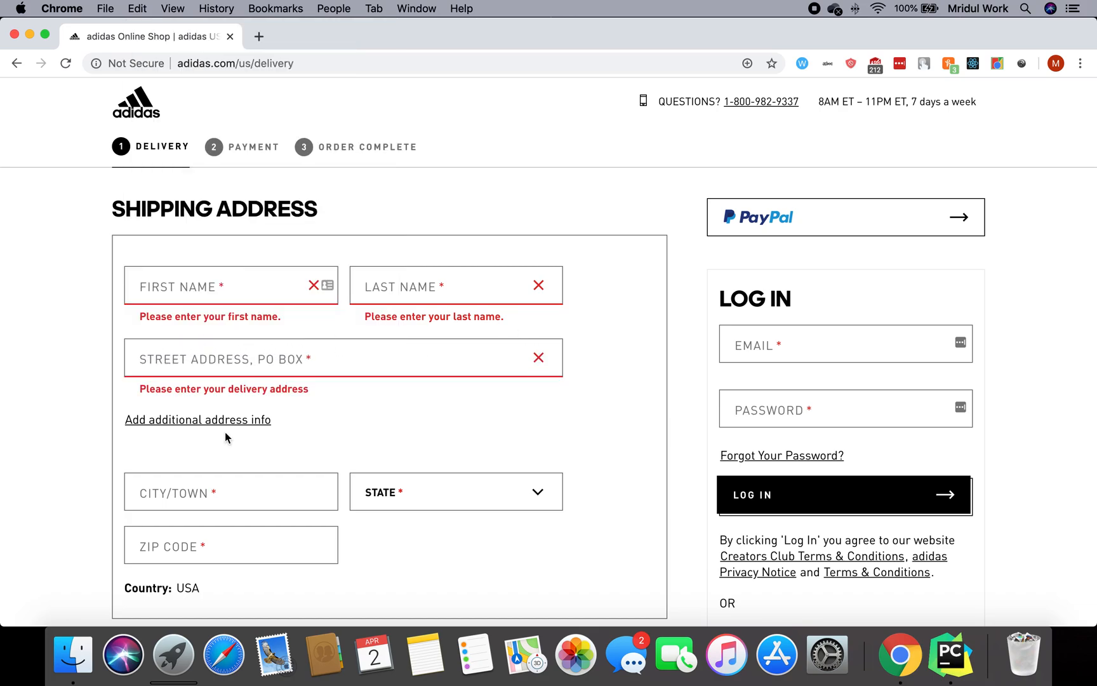
{"action": "scroll", "scroll_direction": "down", "scroll_amount": 3}
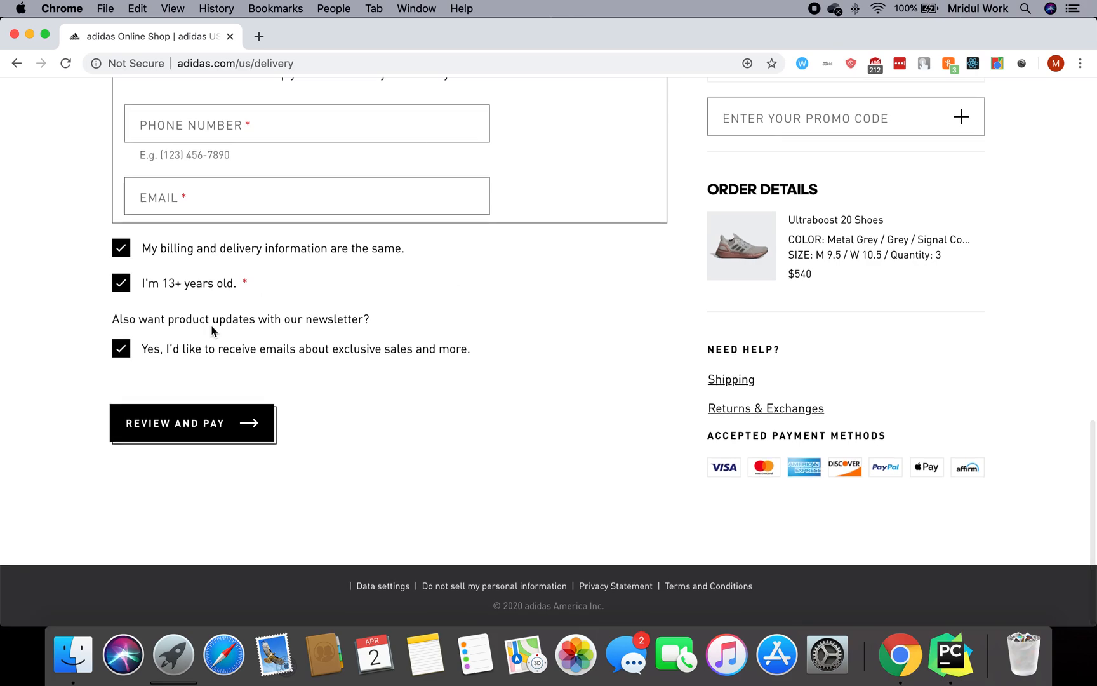
{"action": "mouse_move", "coordinate": [386, 415]}
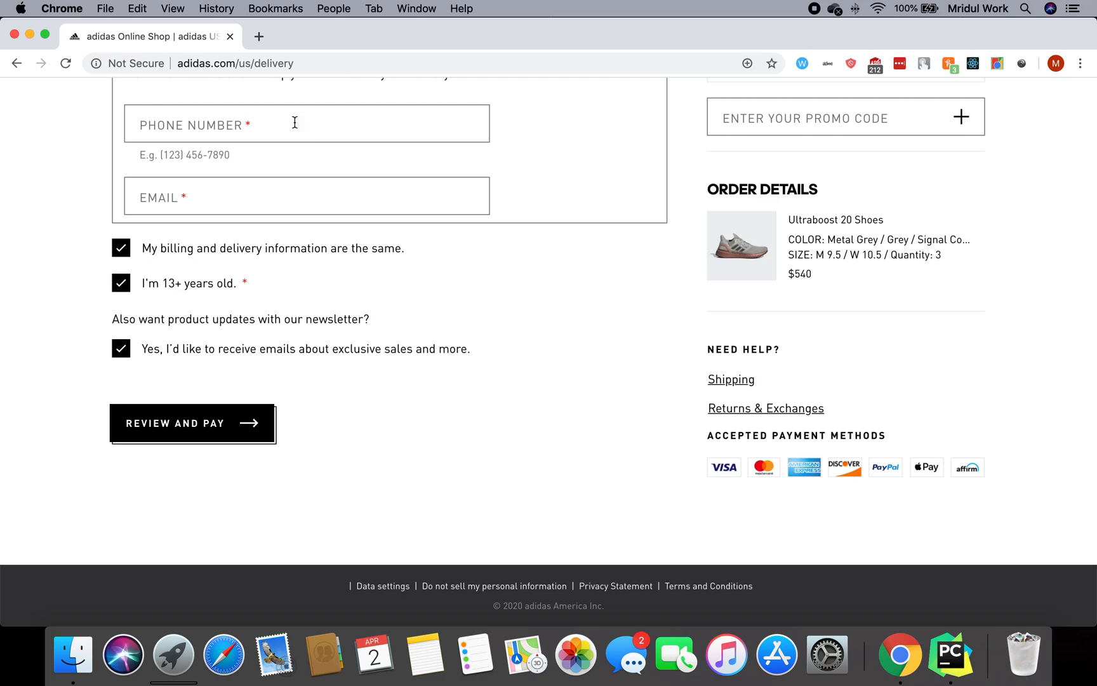
{"action": "mouse_move", "coordinate": [289, 55]}
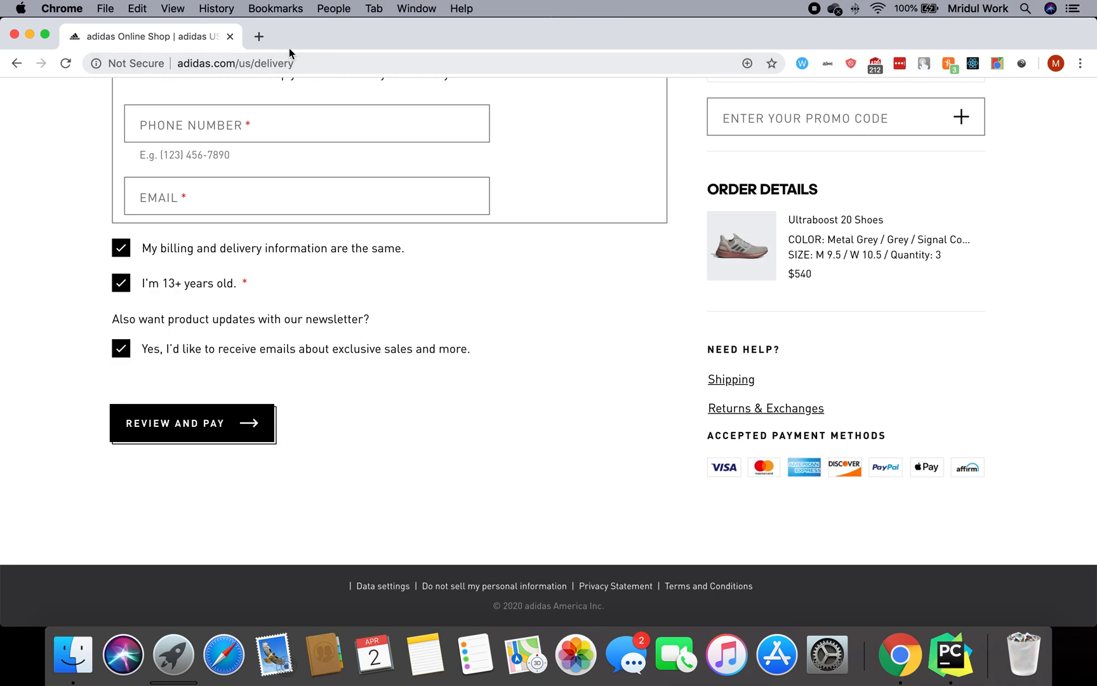
Step: Search stackoverflow.com for 'out of bounds exception' from a new tab
{"action": "left_click", "coordinate": [259, 36]}
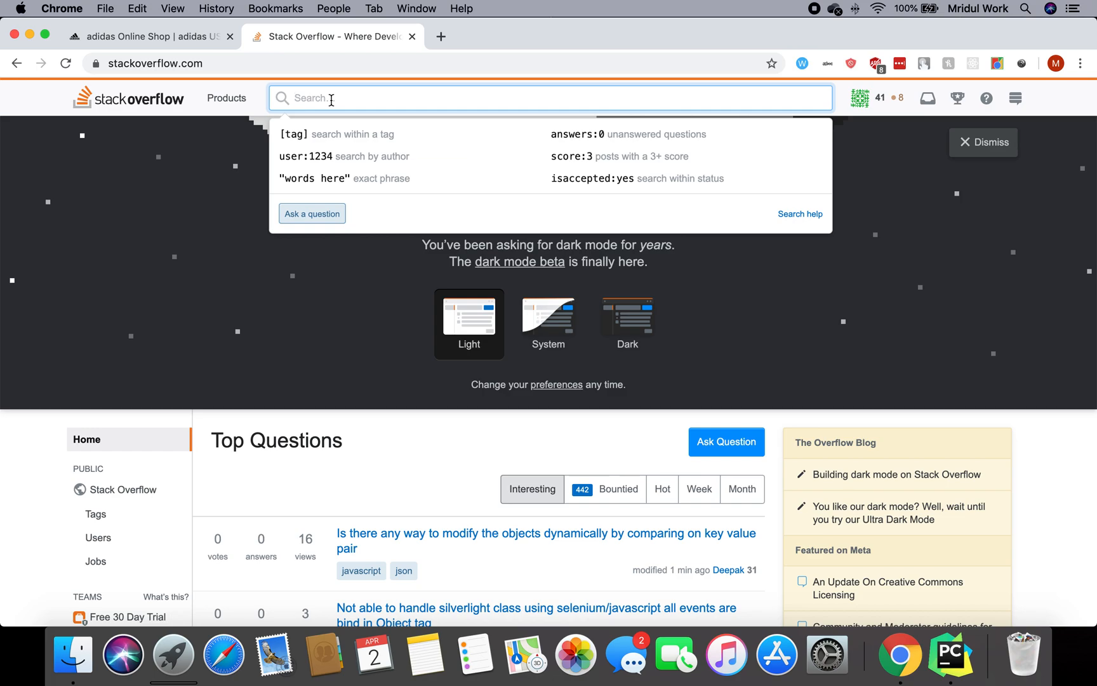
{"action": "type", "text": "out of bounds"}
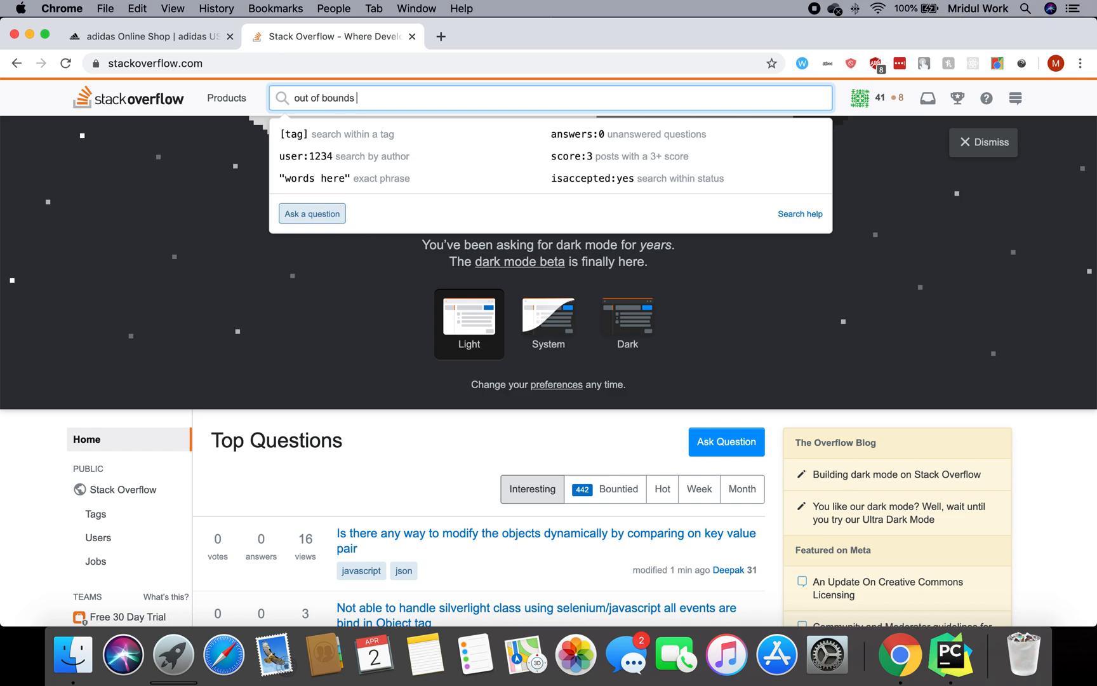
{"action": "type", "text": "exception"}
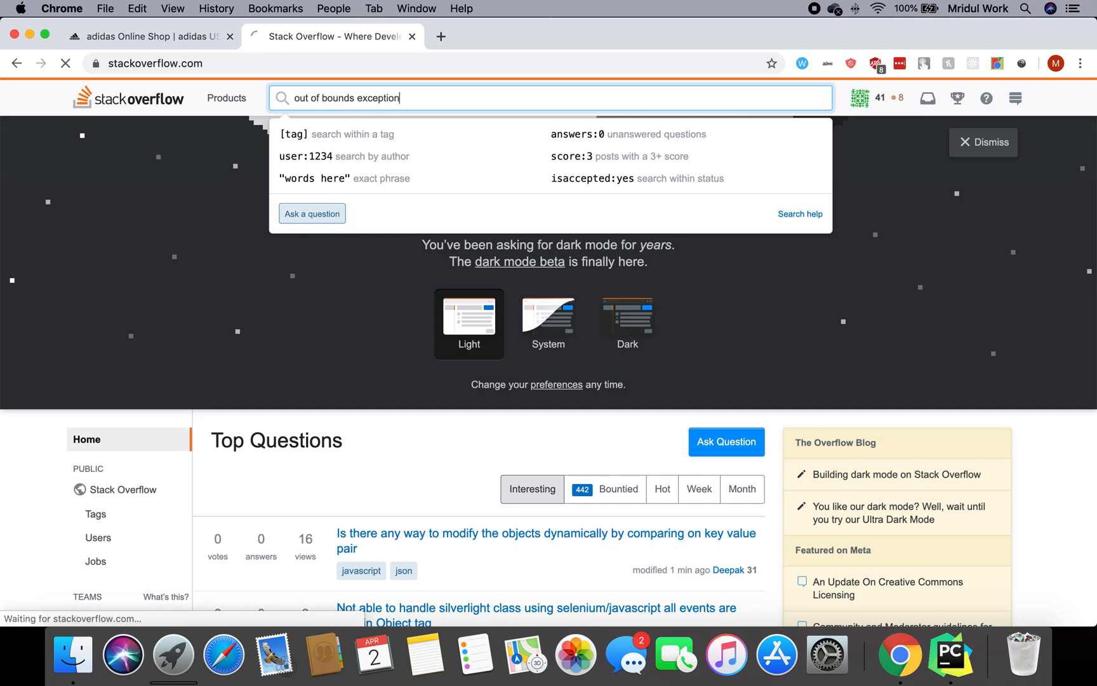
{"action": "key", "text": "Return"}
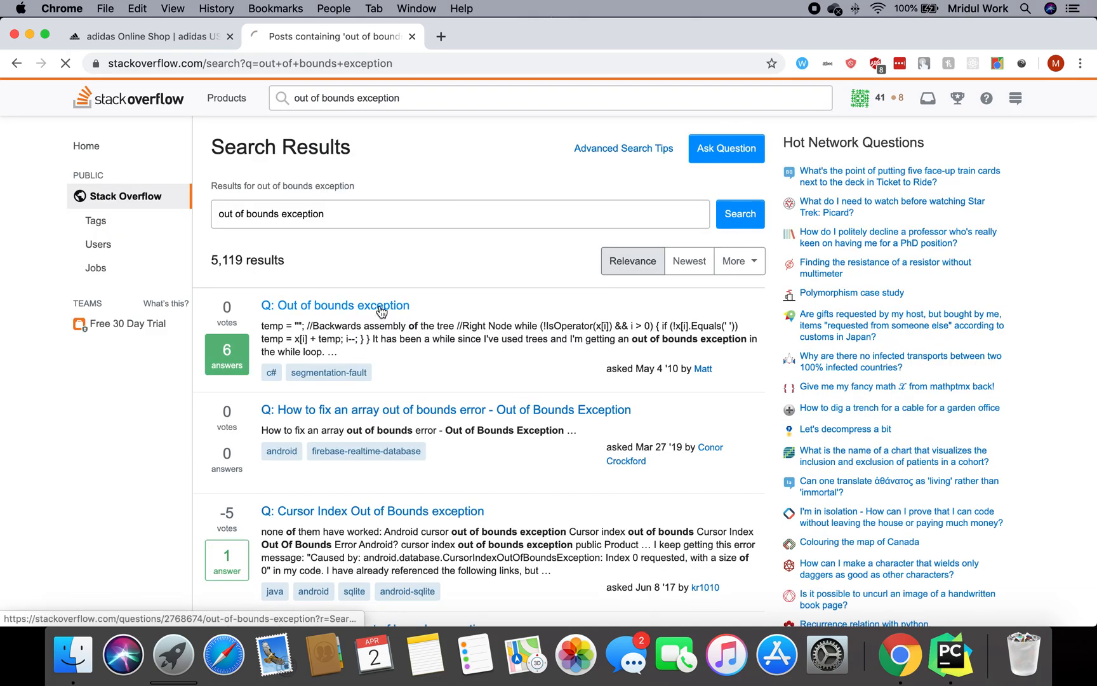
Step: Open the 'Out of bounds exception' question and review its 6 answers, including the accepted off-by-one fix
{"action": "left_click", "coordinate": [338, 305]}
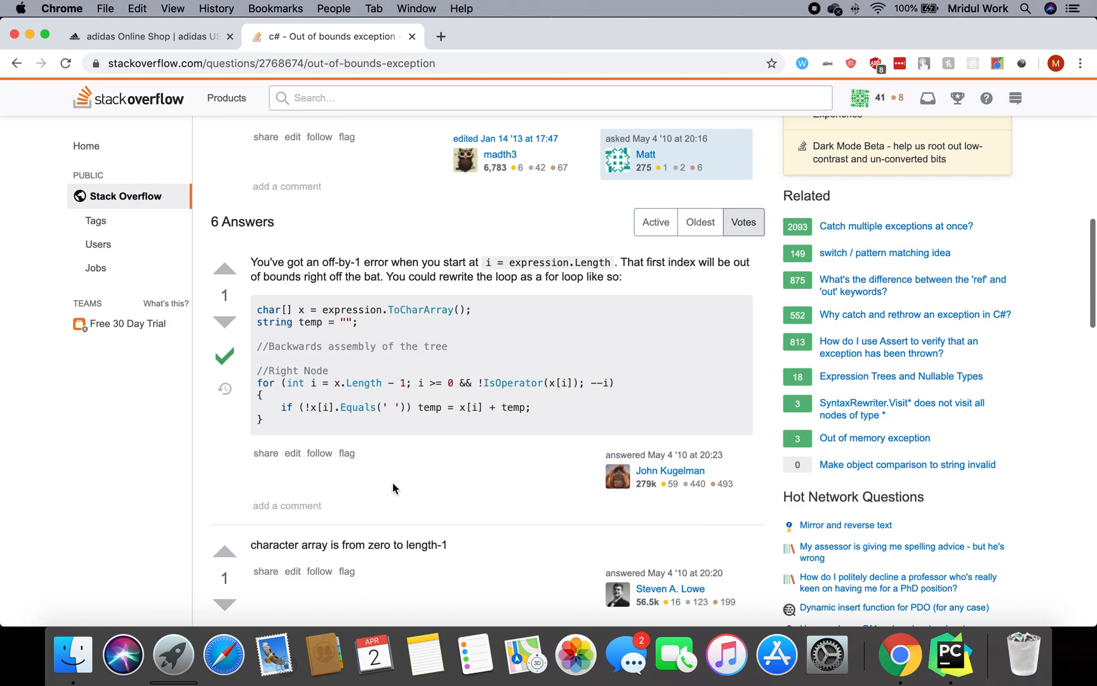
{"action": "scroll", "scroll_direction": "up", "scroll_amount": 3}
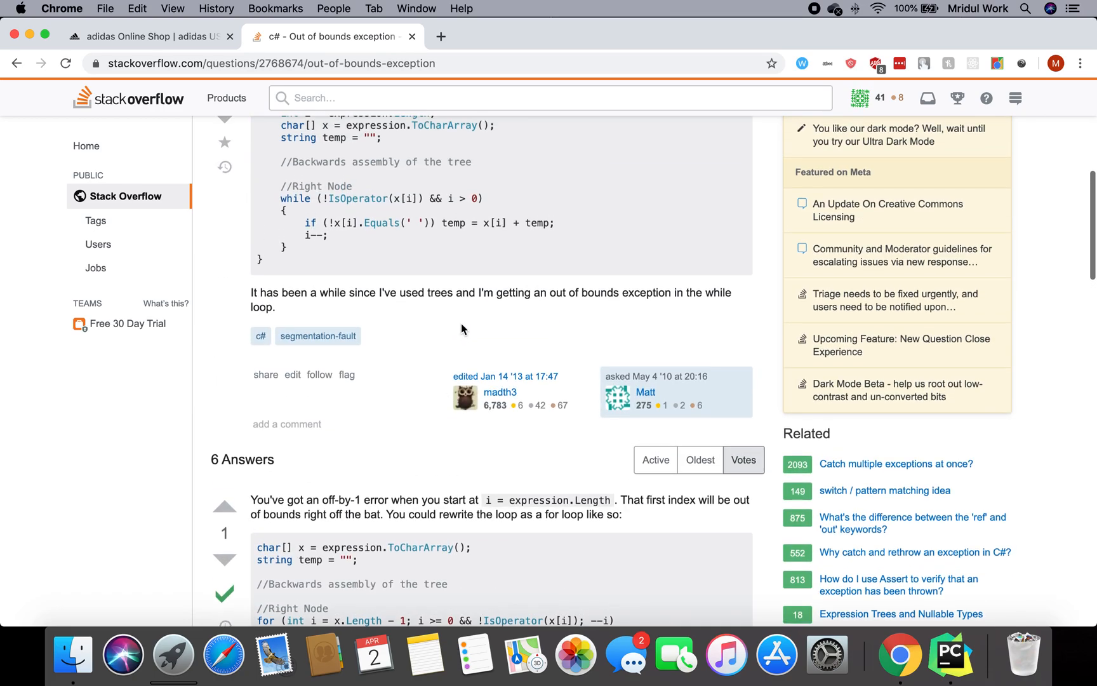
{"action": "scroll", "scroll_direction": "up", "scroll_amount": 3}
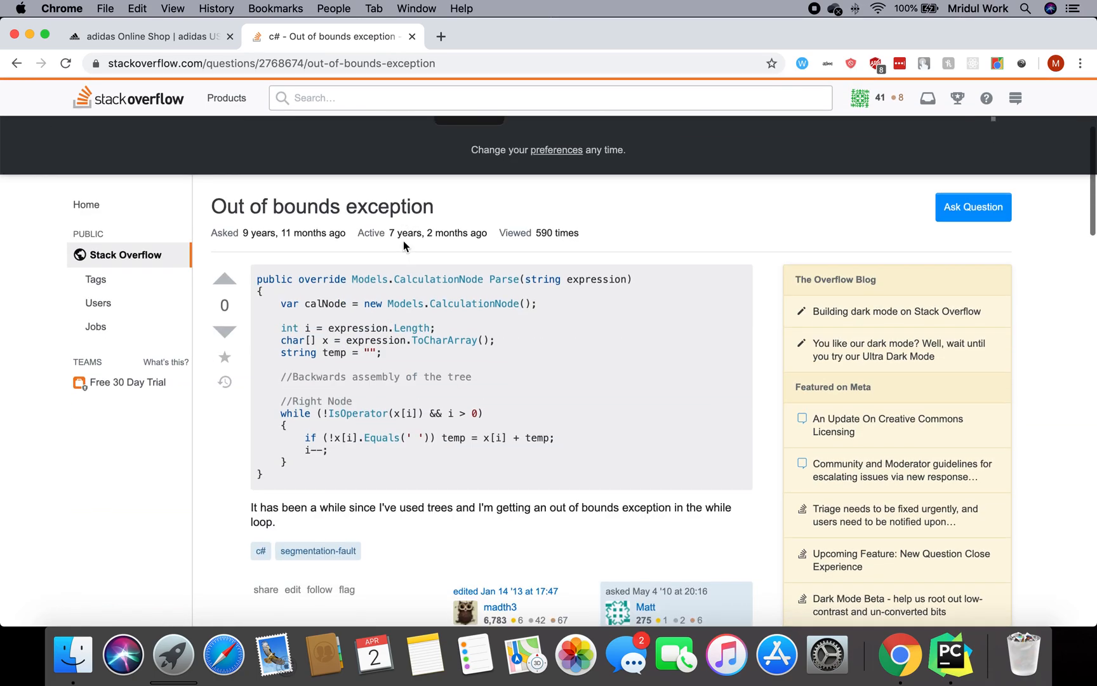
{"action": "mouse_move", "coordinate": [520, 199]}
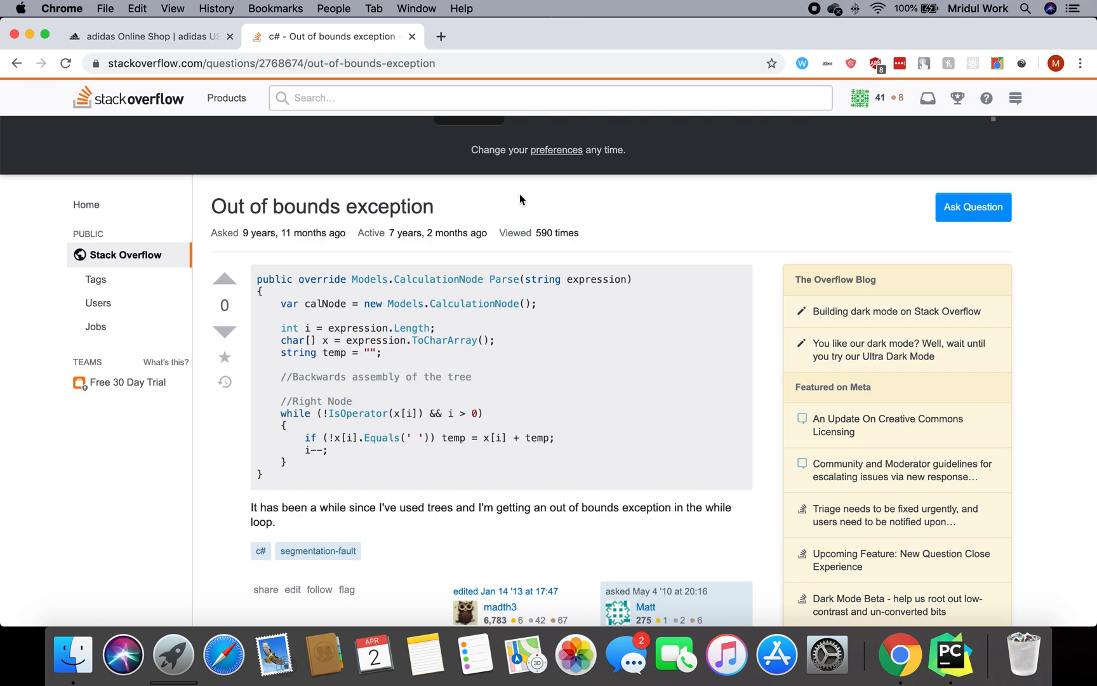
{"action": "mouse_move", "coordinate": [548, 200]}
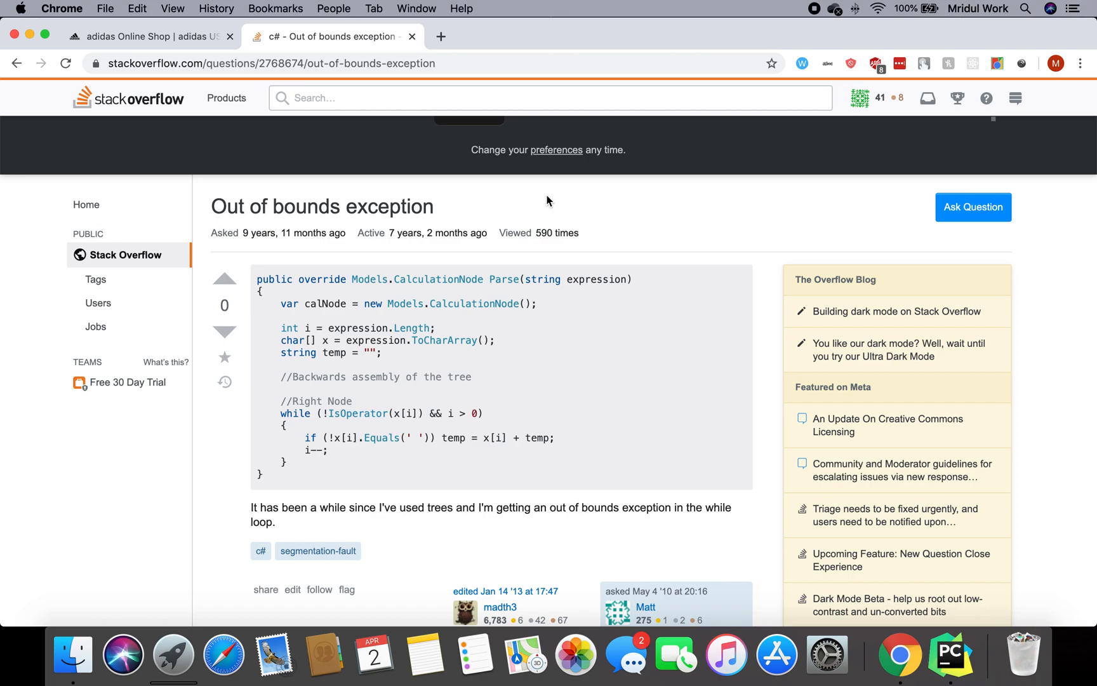
{"action": "scroll", "scroll_direction": "down", "scroll_amount": 3}
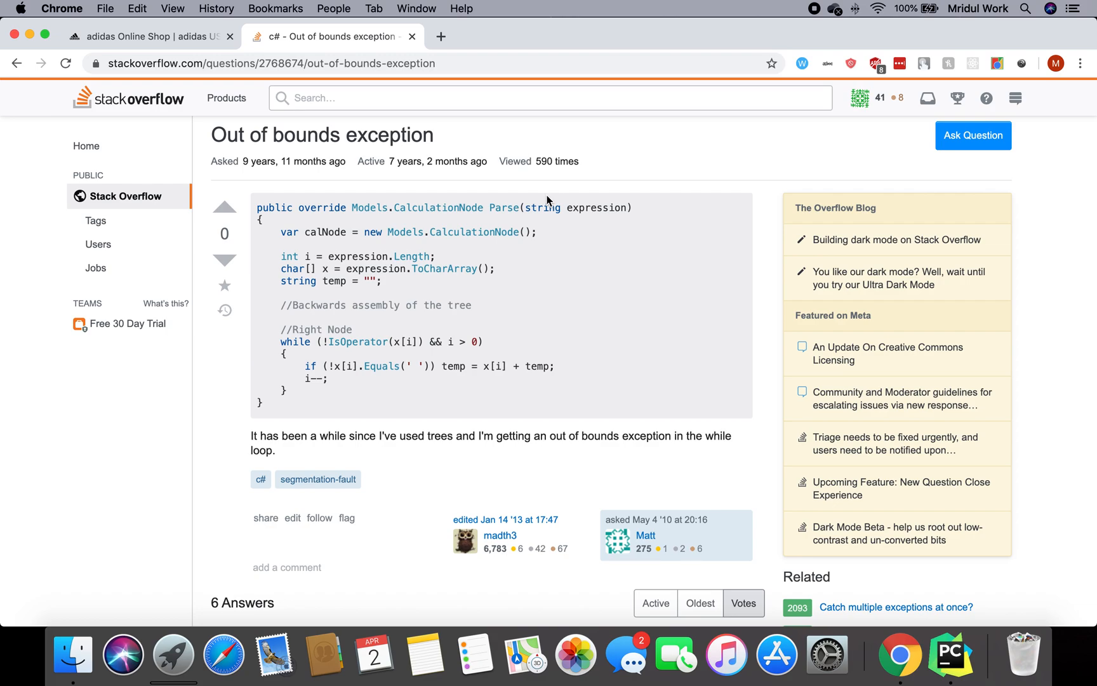
{"action": "mouse_move", "coordinate": [509, 251]}
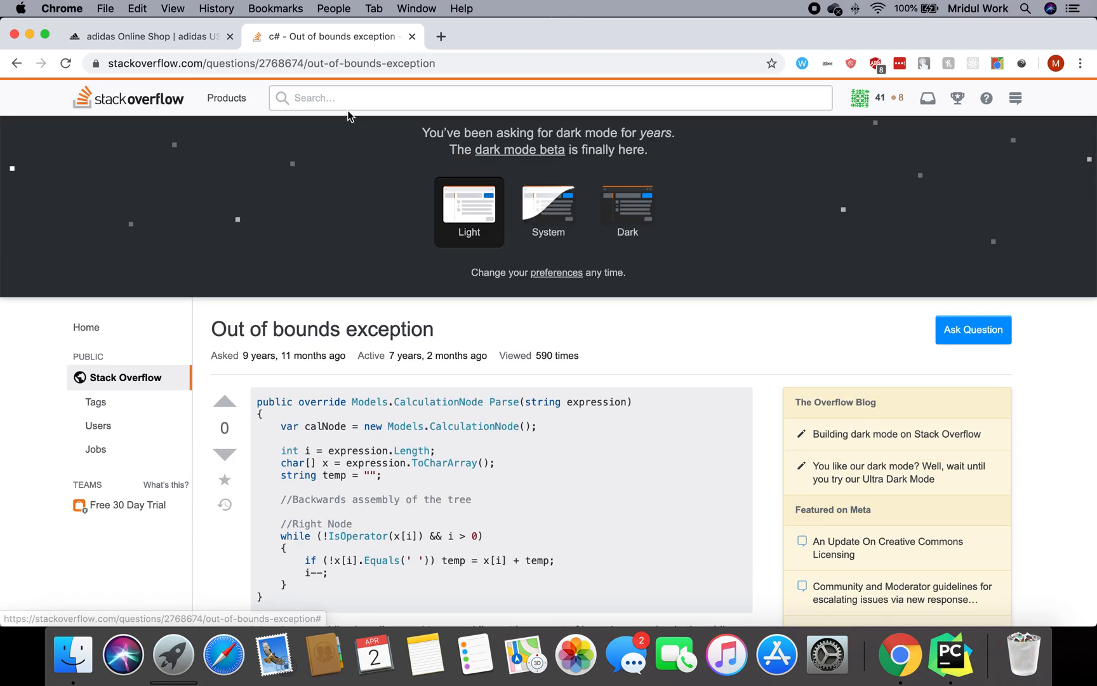
{"action": "mouse_move", "coordinate": [371, 308]}
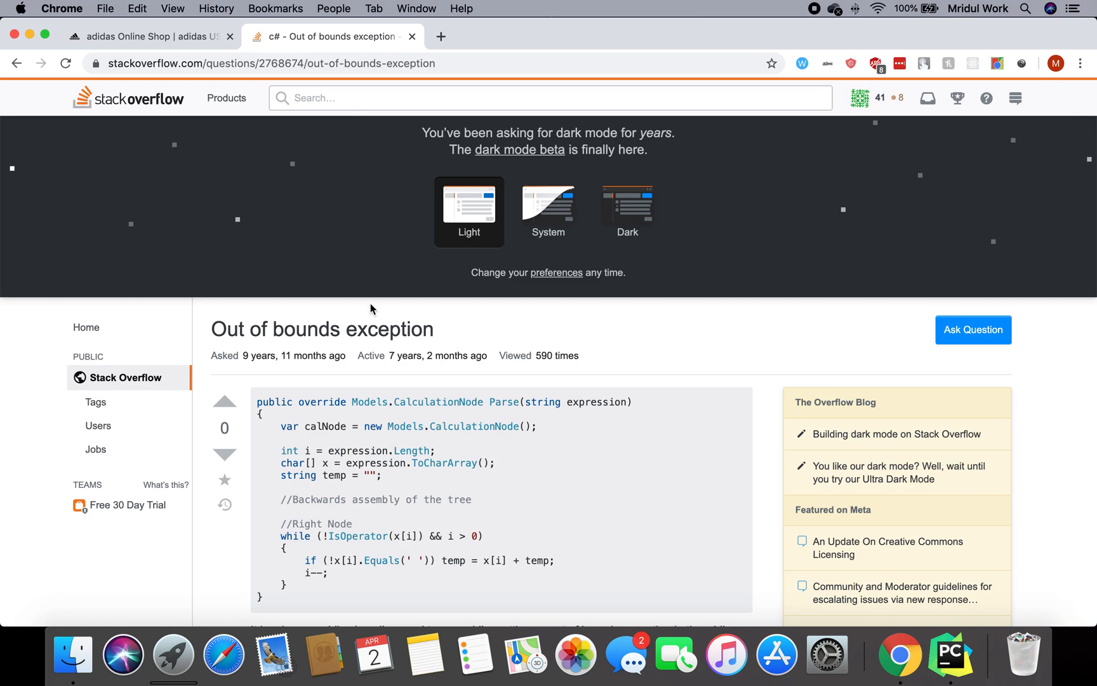
{"action": "scroll", "scroll_direction": "down", "scroll_amount": 3}
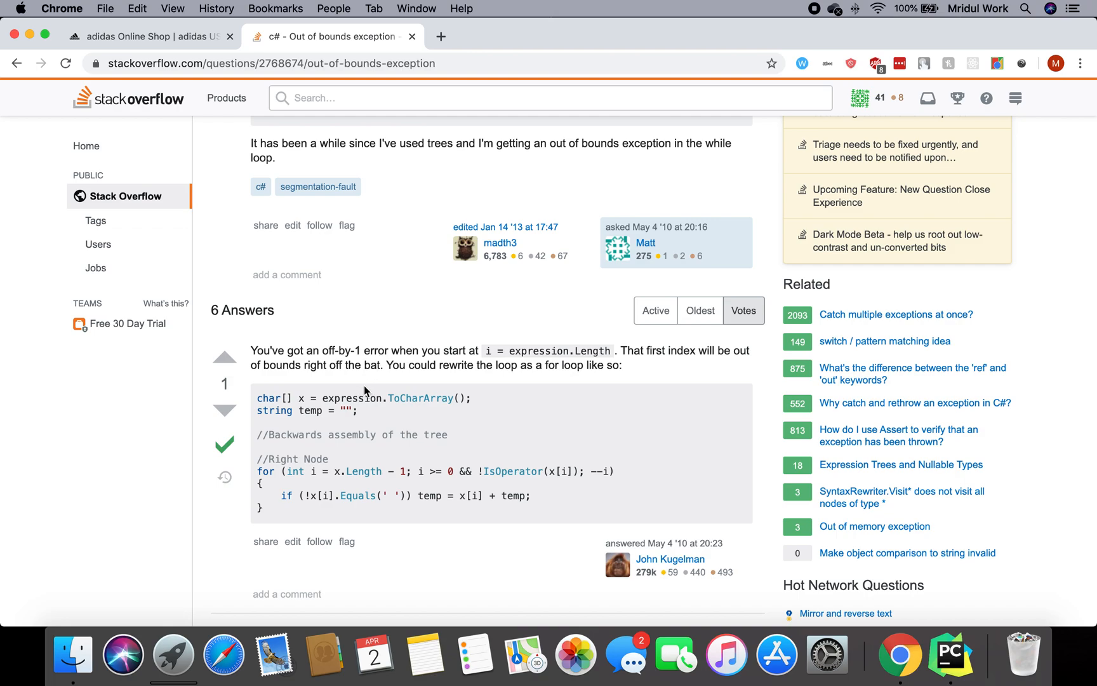
{"action": "scroll", "scroll_direction": "down", "scroll_amount": 3}
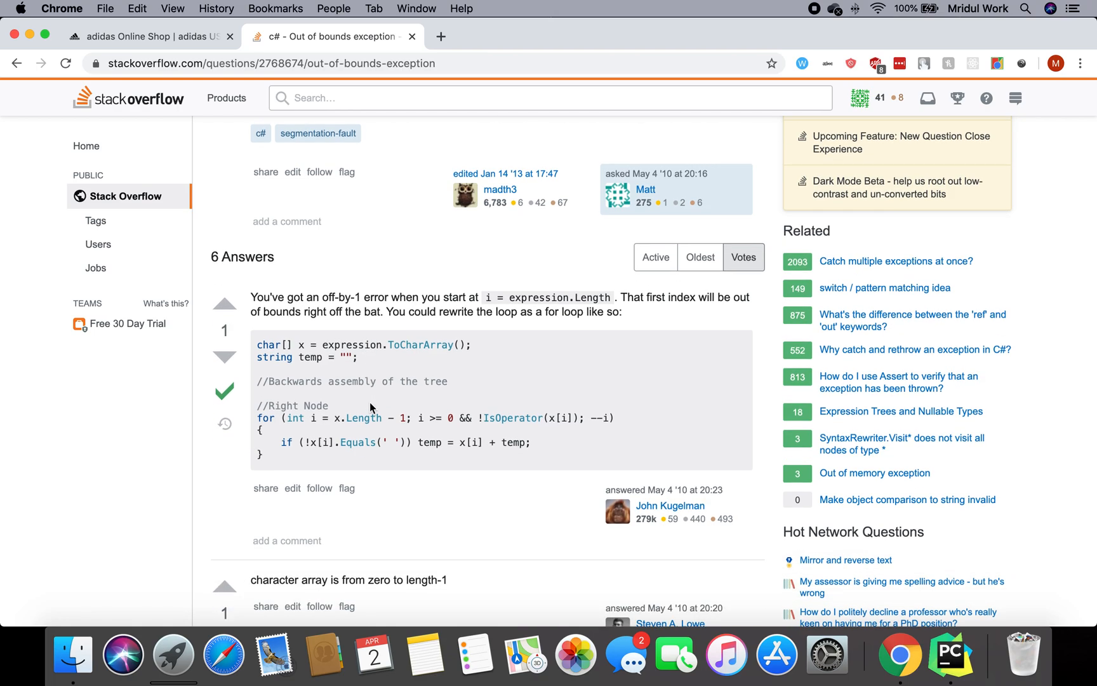
{"action": "scroll", "scroll_direction": "down", "scroll_amount": 3}
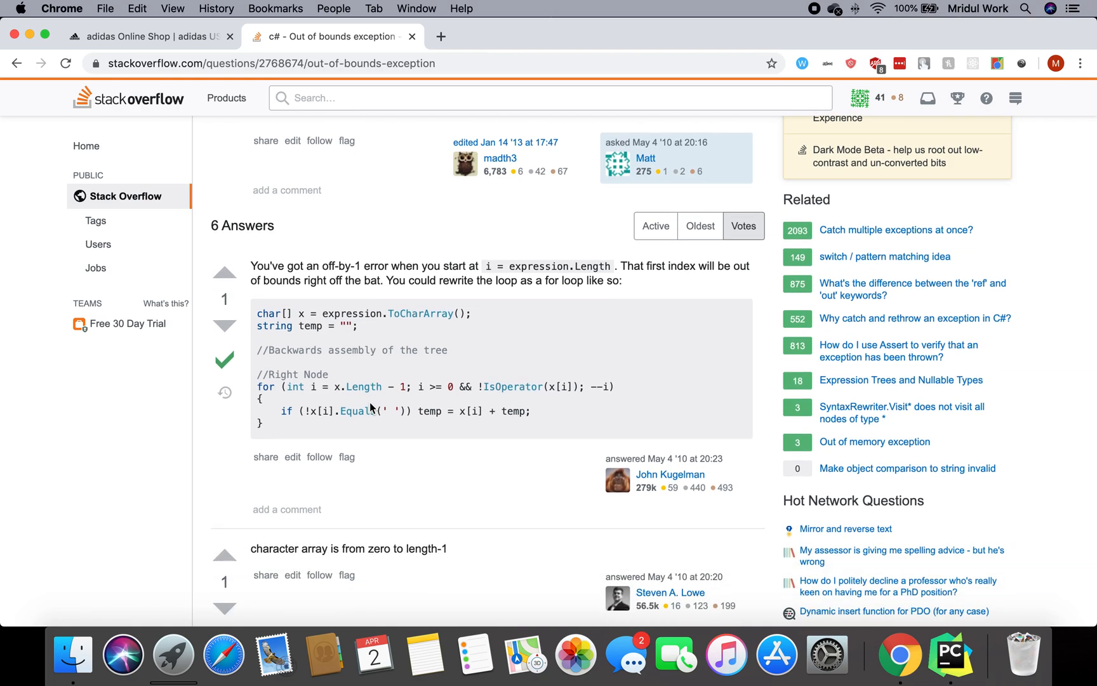
{"action": "scroll", "scroll_direction": "down", "scroll_amount": 3}
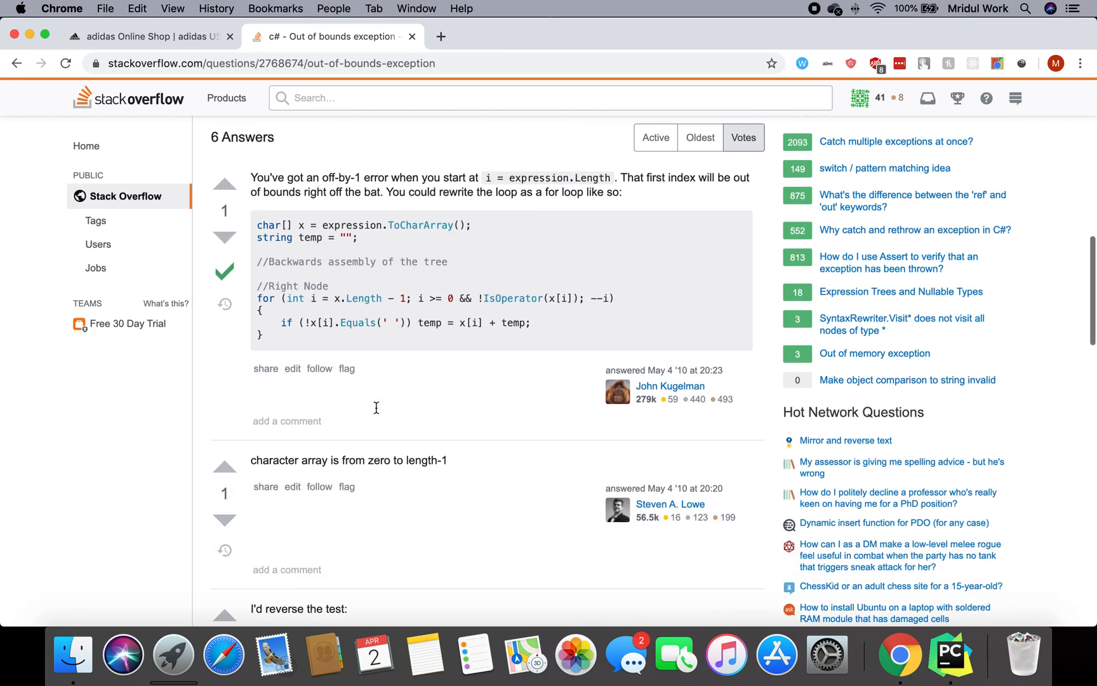
{"action": "scroll", "scroll_direction": "down", "scroll_amount": 3}
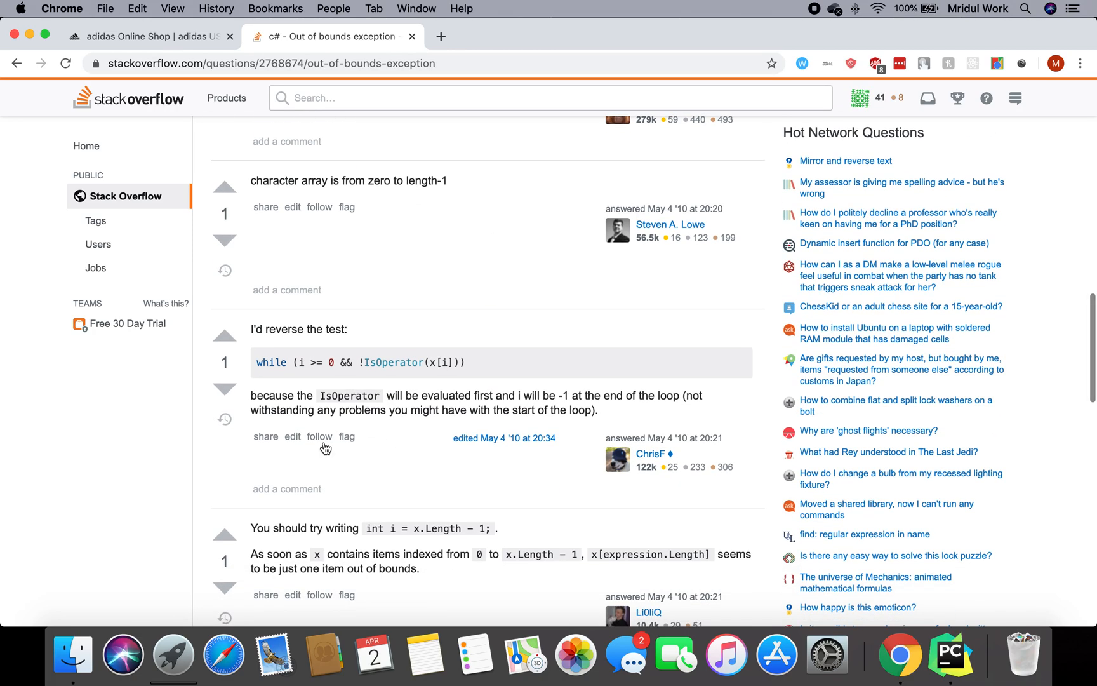
{"action": "mouse_move", "coordinate": [426, 469]}
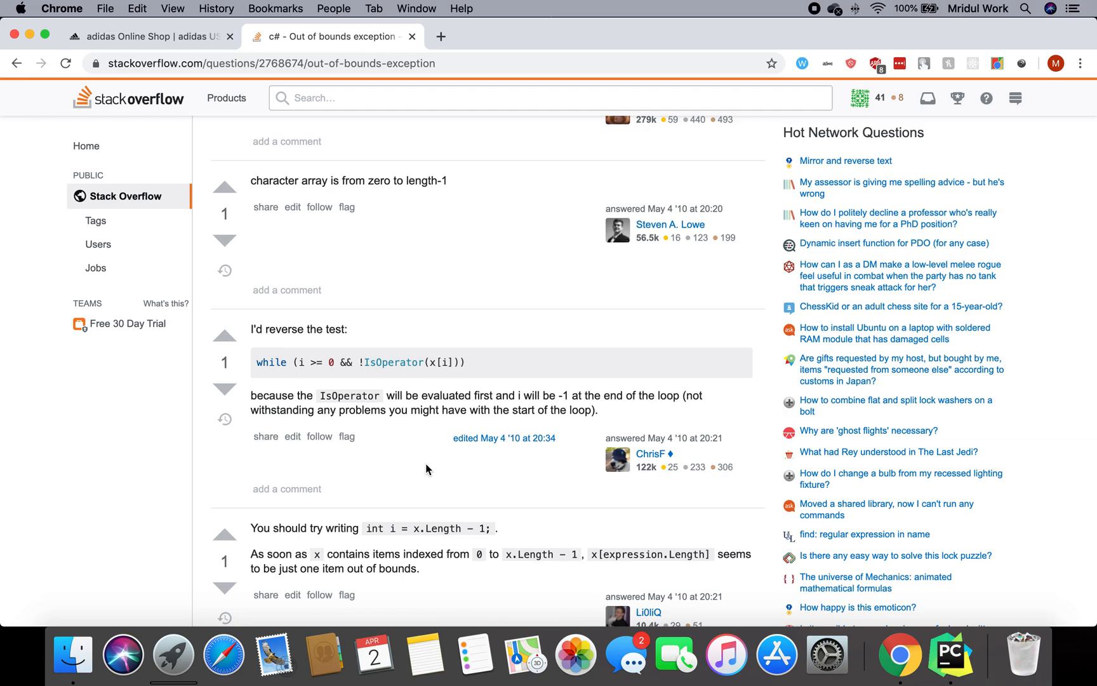
{"action": "scroll", "scroll_direction": "up", "scroll_amount": 3}
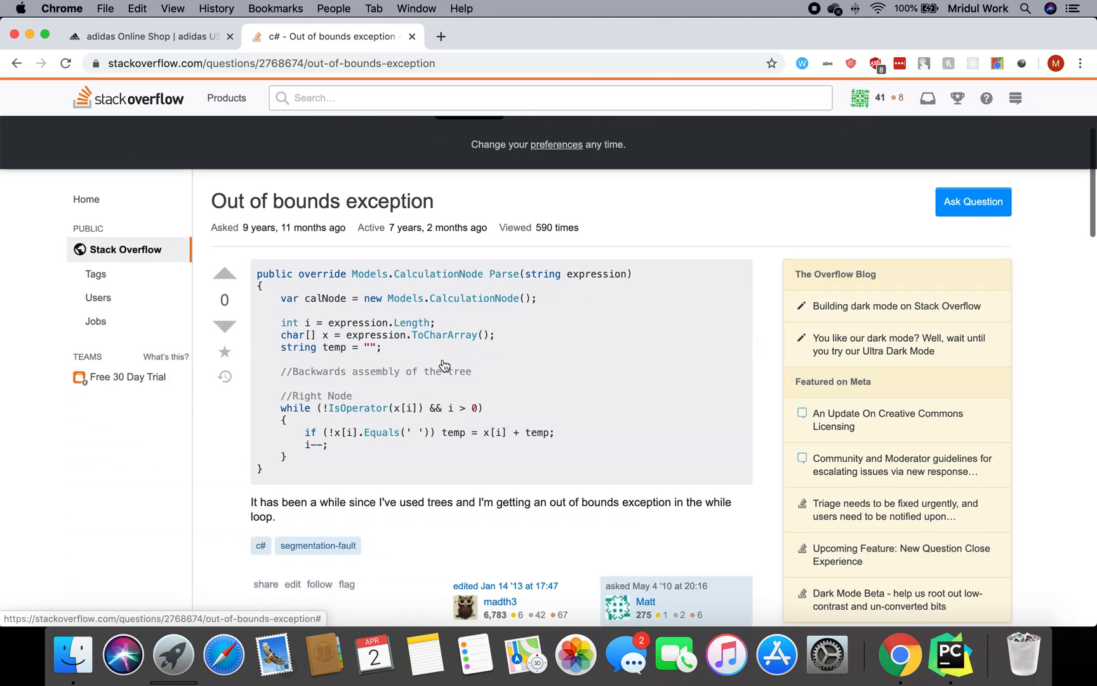